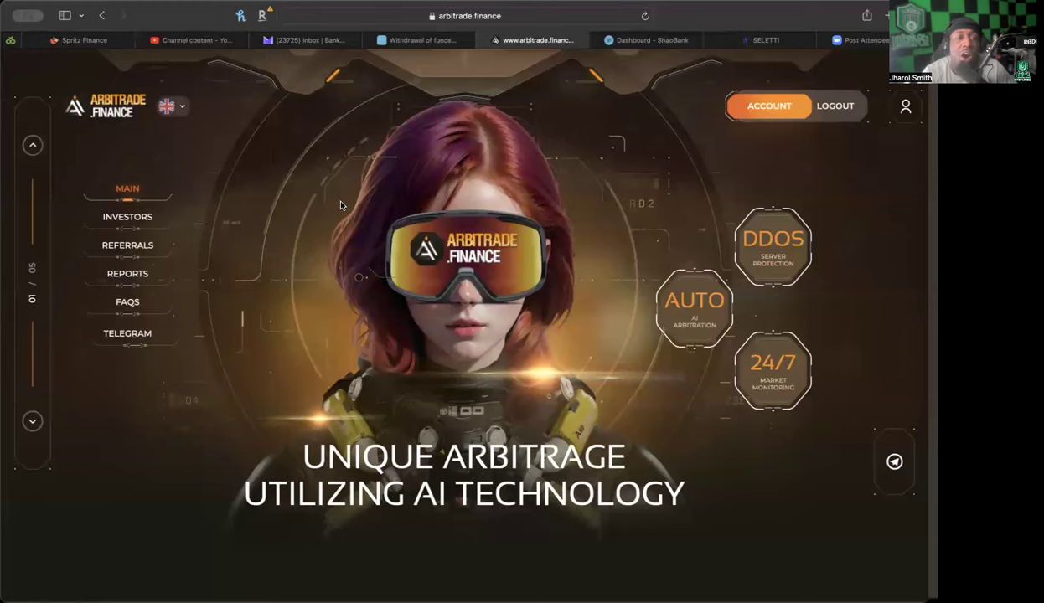
Step: Scroll the home page past the hero banner and Recent Arbitration Deals table to the mission section
scroll("down", 3)
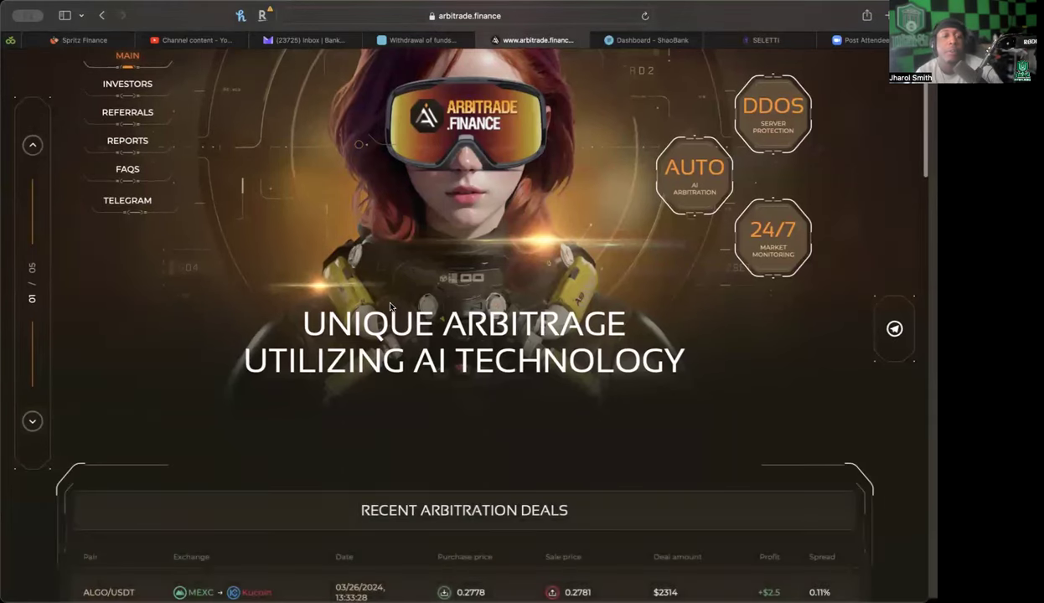
scroll("up", 3)
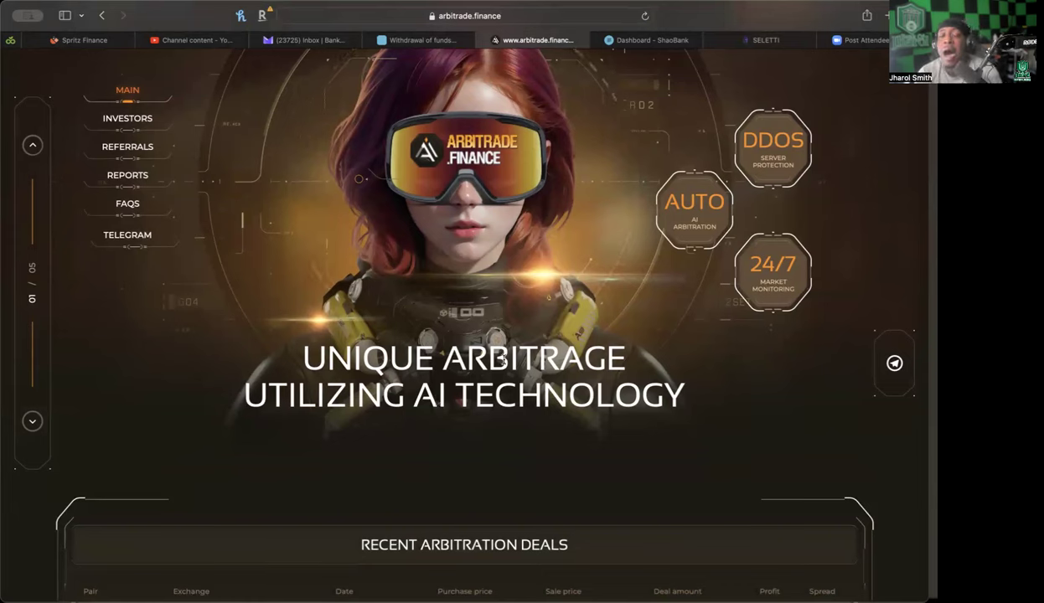
mouse_move(670, 313)
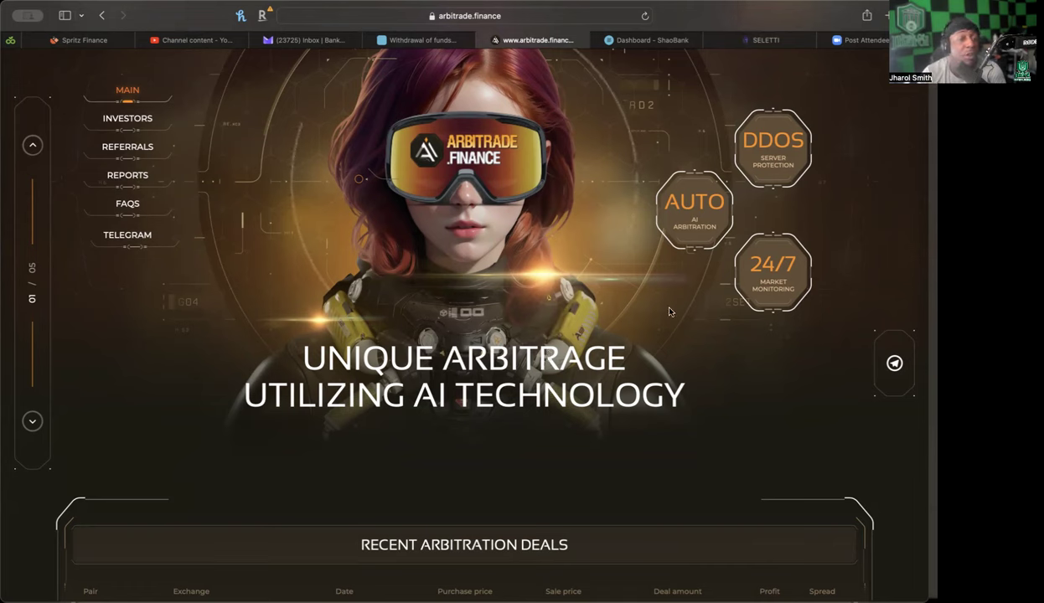
mouse_move(649, 254)
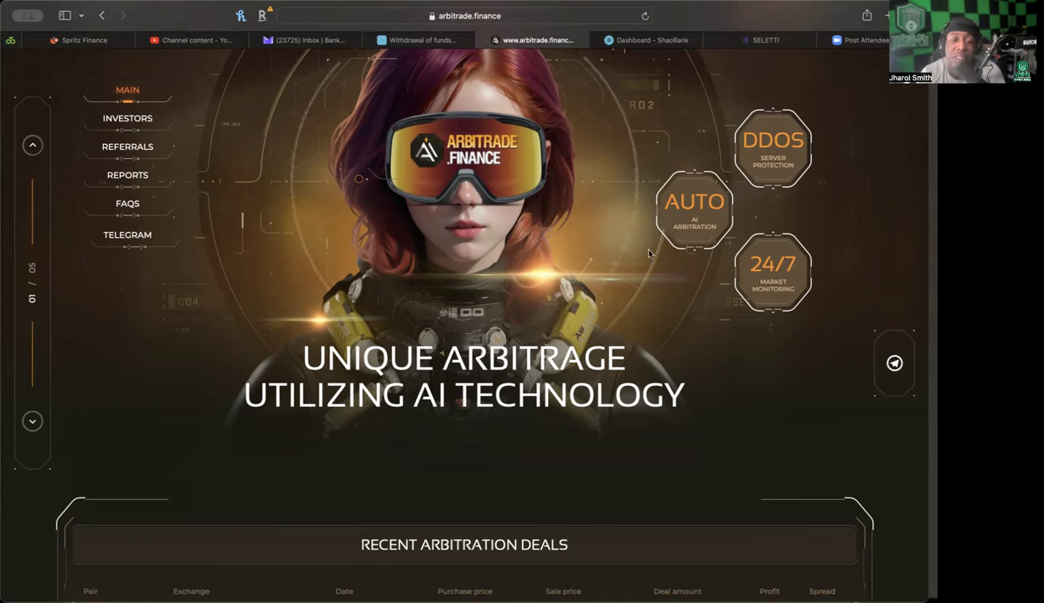
mouse_move(802, 170)
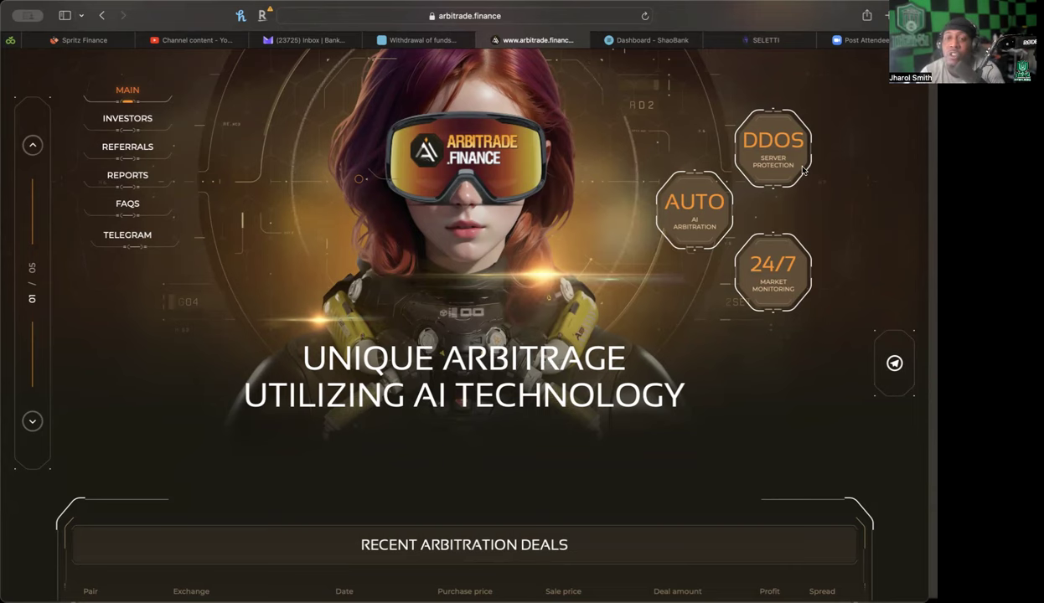
scroll("up", 3)
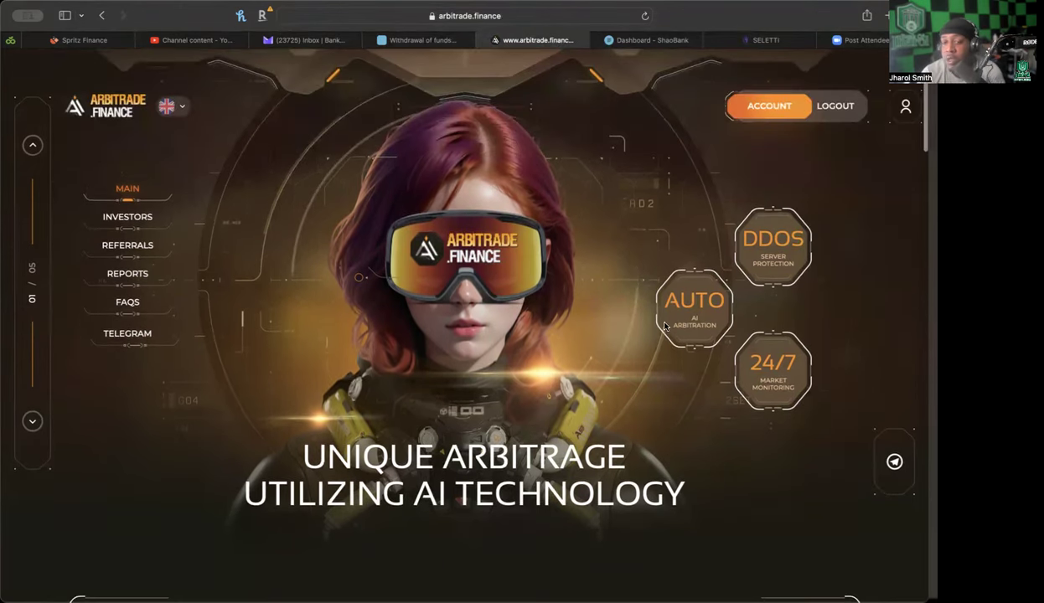
mouse_move(762, 349)
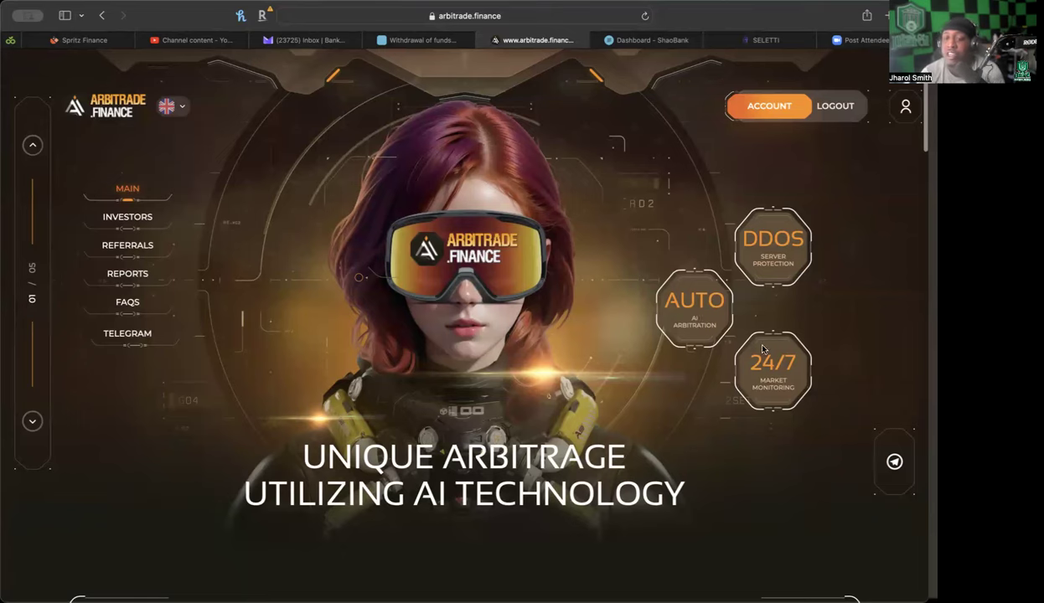
scroll("down", 3)
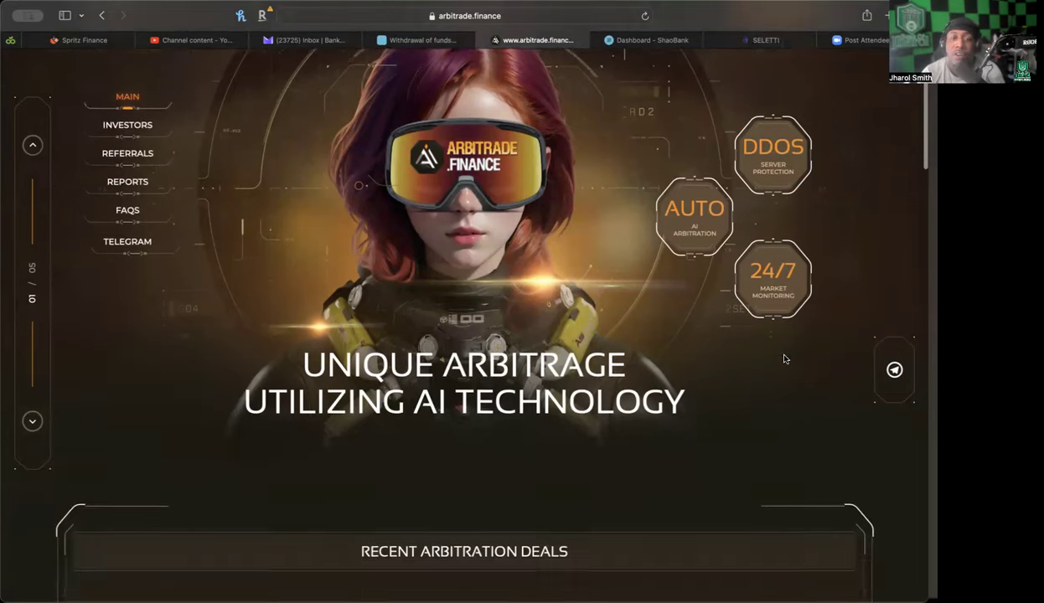
scroll("down", 3)
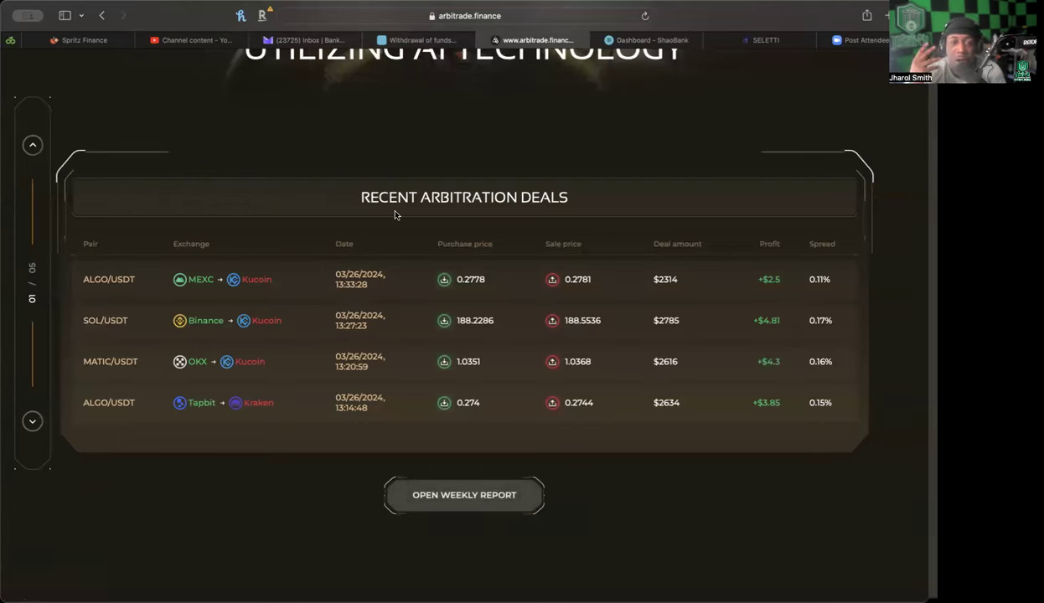
scroll("down", 3)
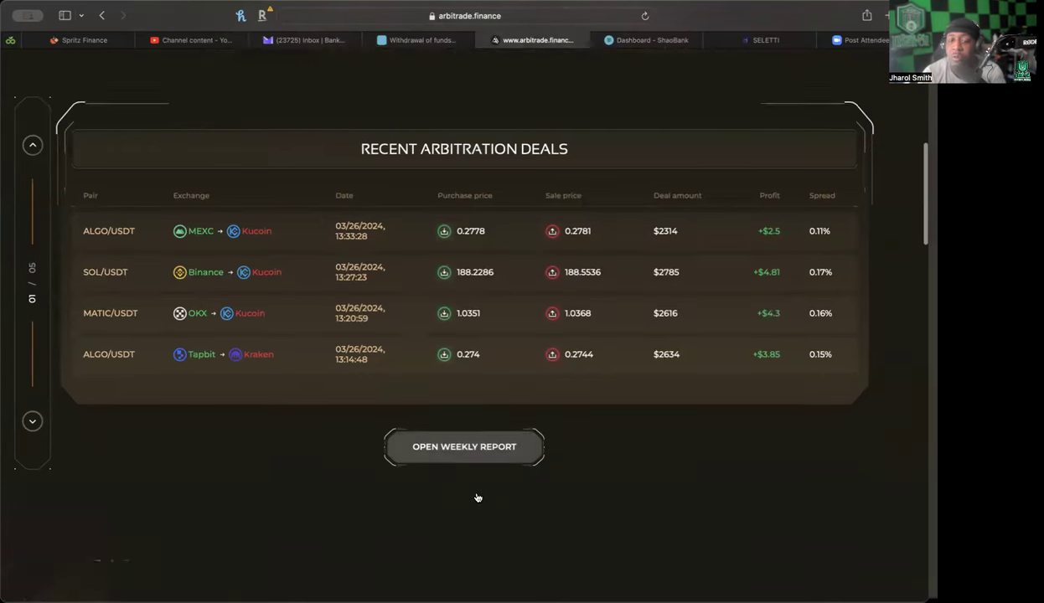
scroll("down", 3)
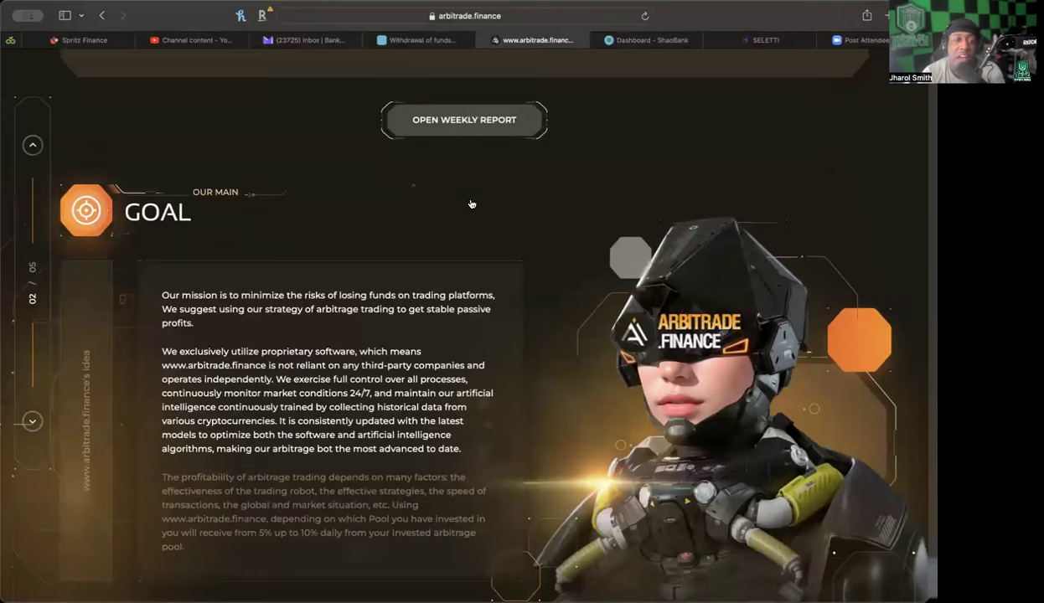
Step: Scroll through the Goal and Advantages sections to the Financial Stats profit graphs and summary figures
scroll("down", 3)
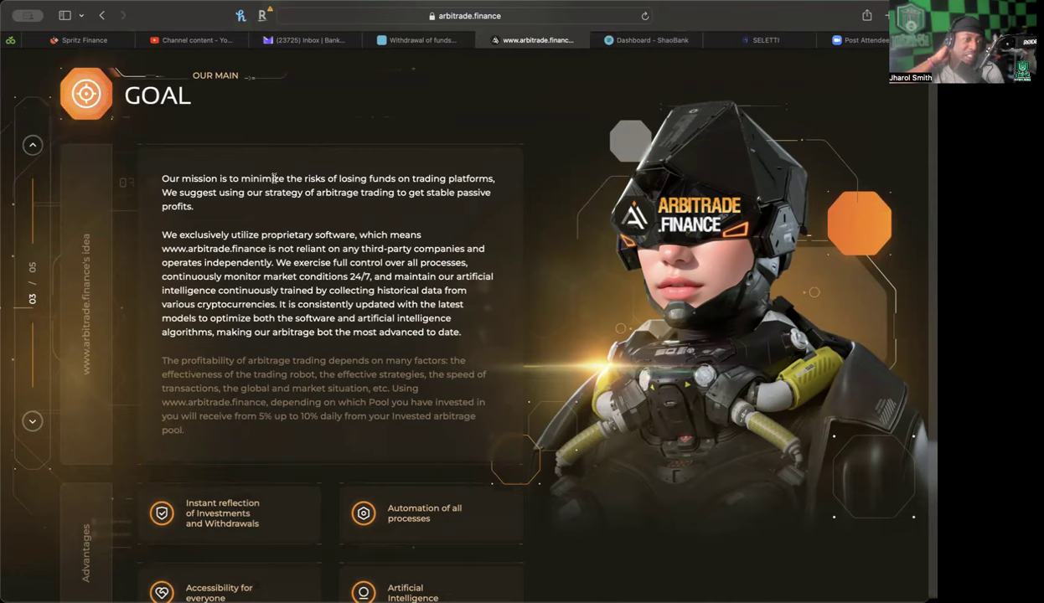
scroll("down", 3)
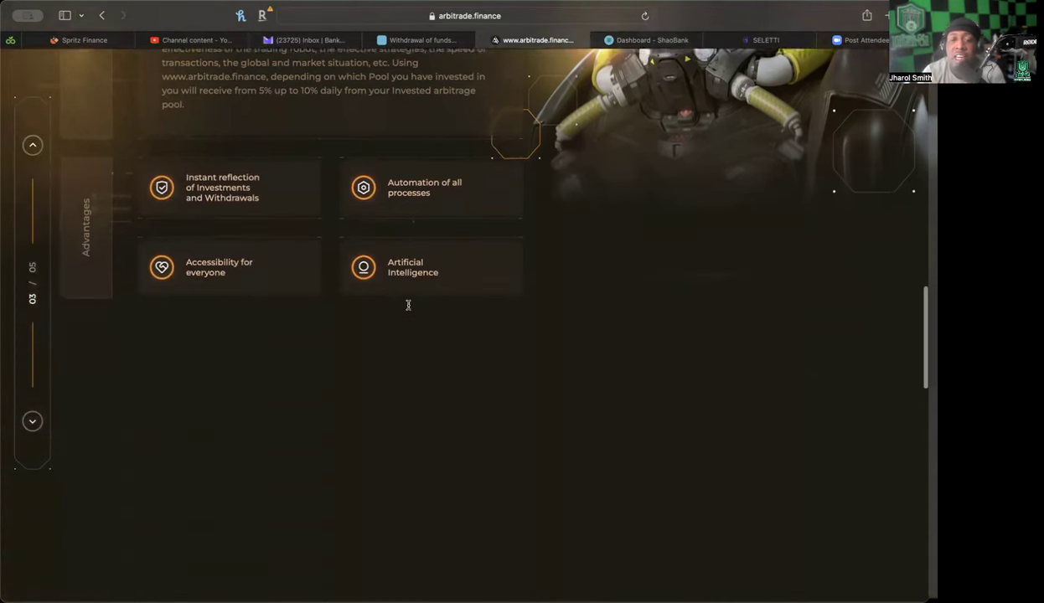
scroll("down", 3)
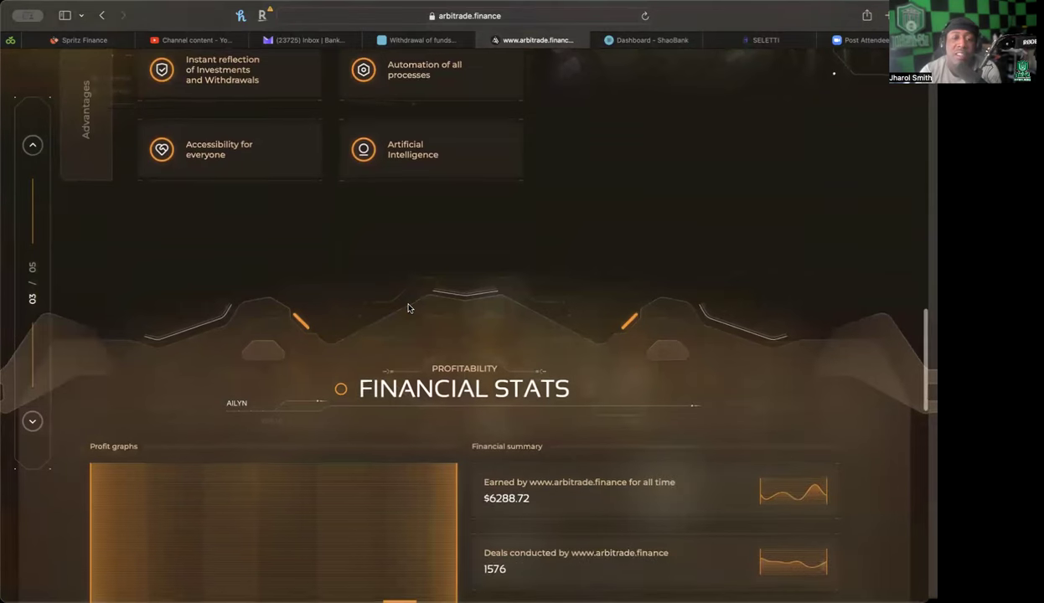
scroll("down", 3)
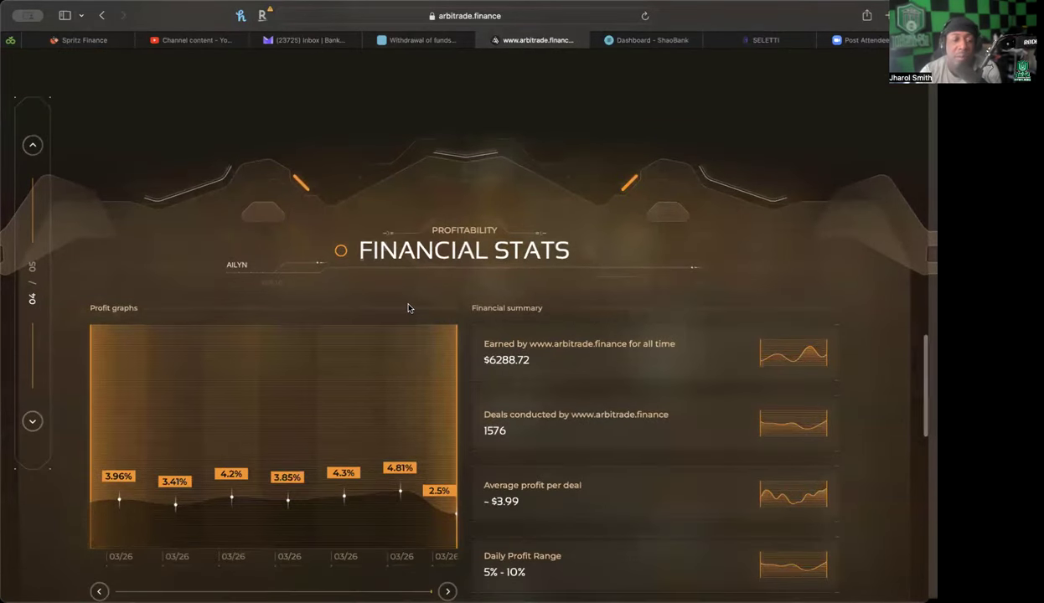
scroll("down", 3)
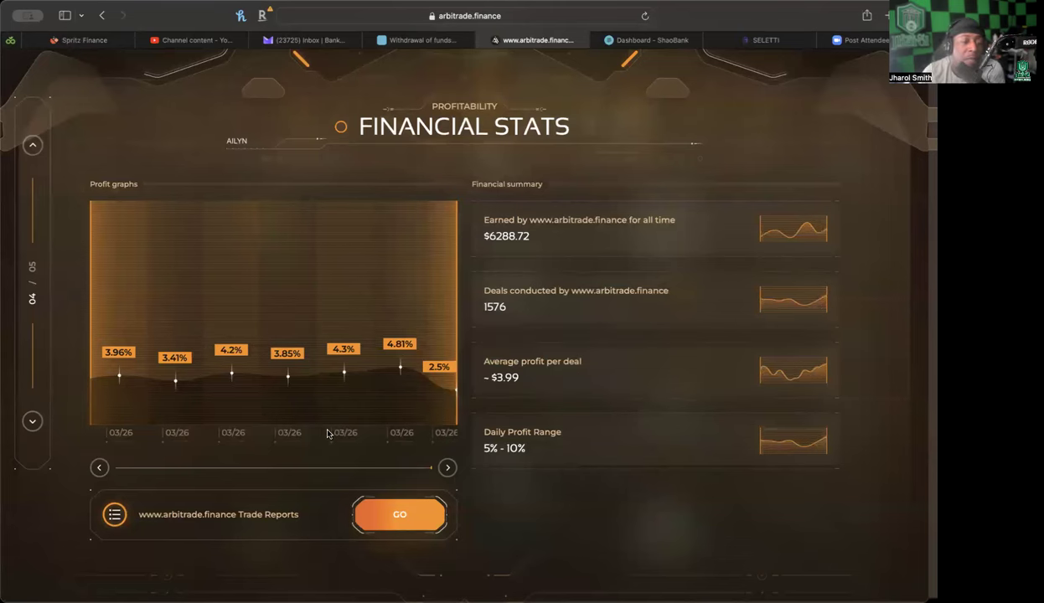
mouse_move(542, 428)
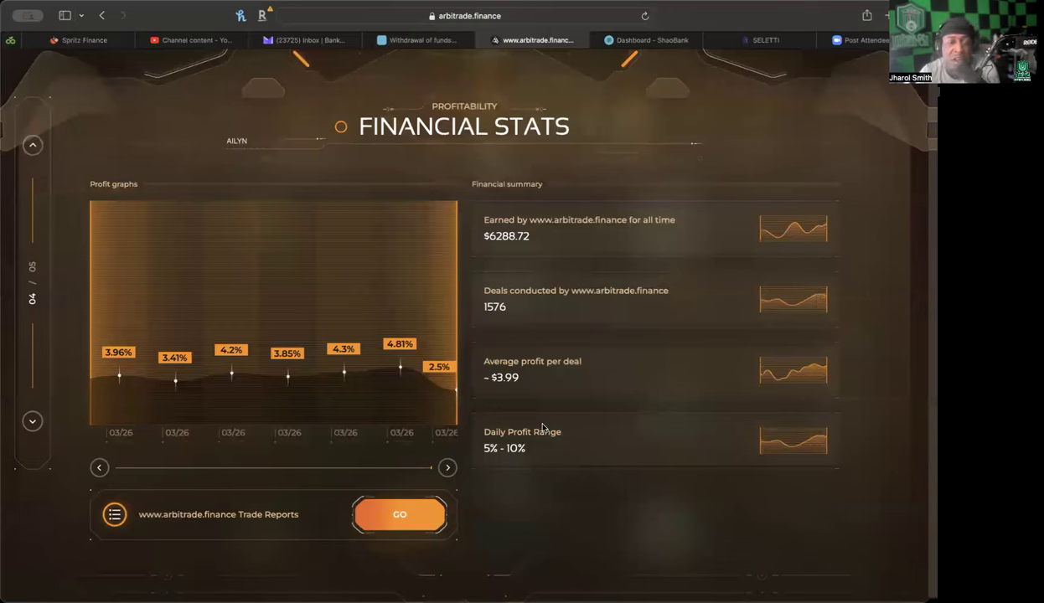
mouse_move(634, 310)
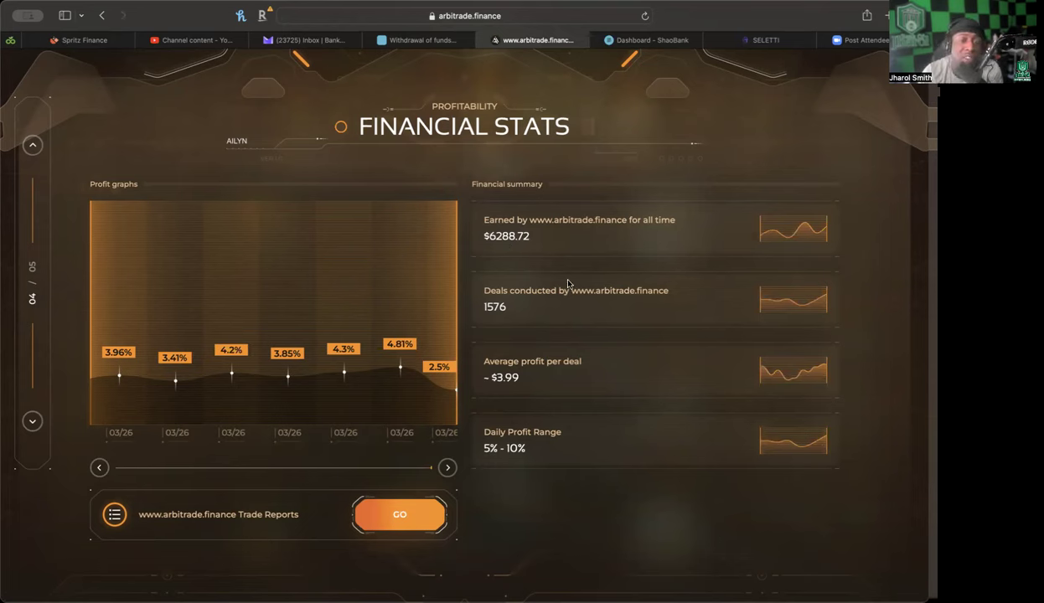
mouse_move(583, 346)
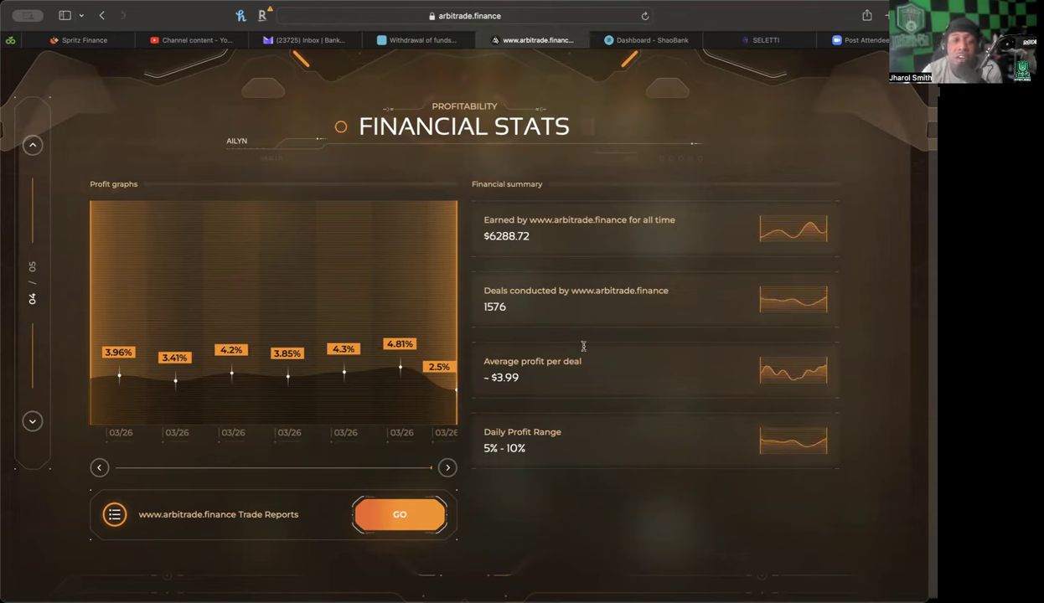
mouse_move(530, 379)
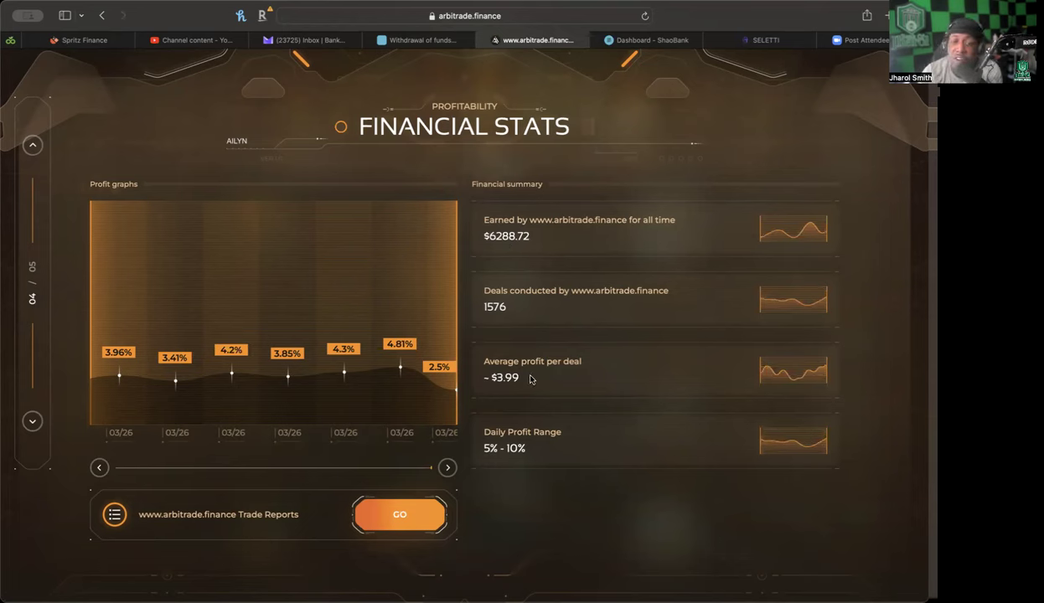
mouse_move(530, 388)
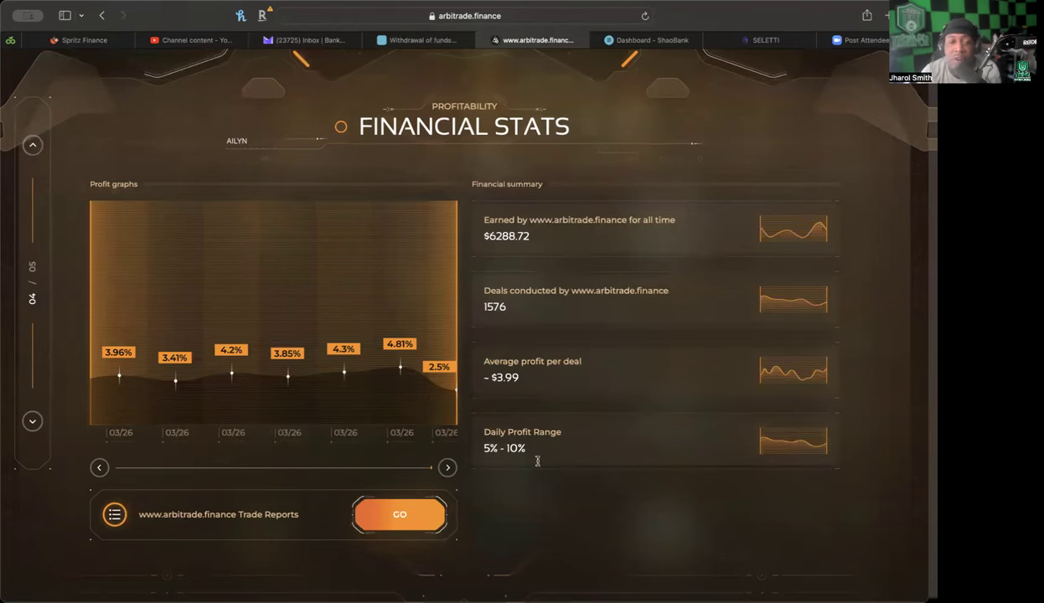
mouse_move(295, 433)
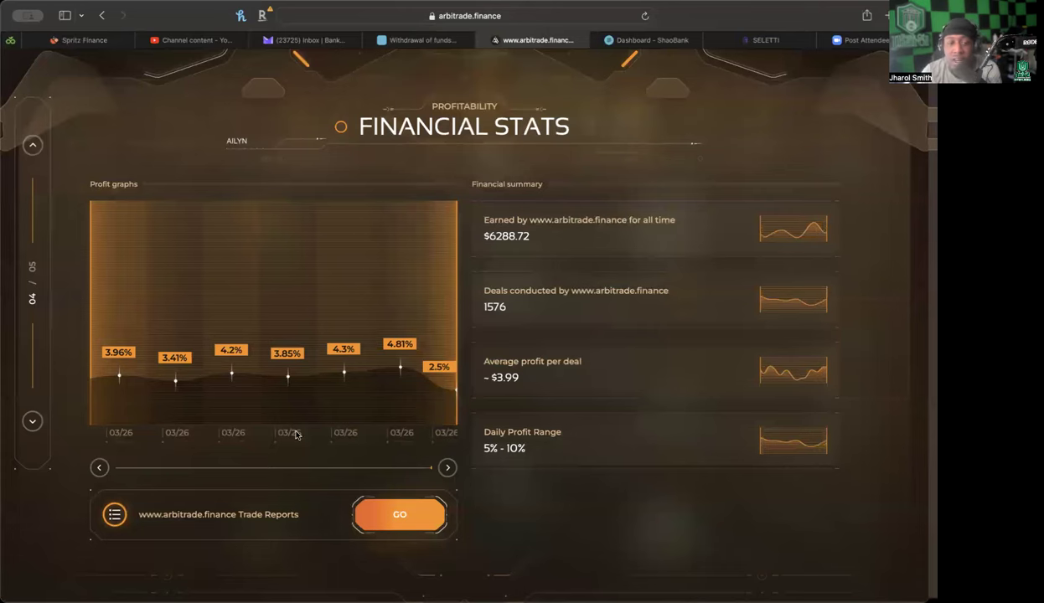
mouse_move(115, 470)
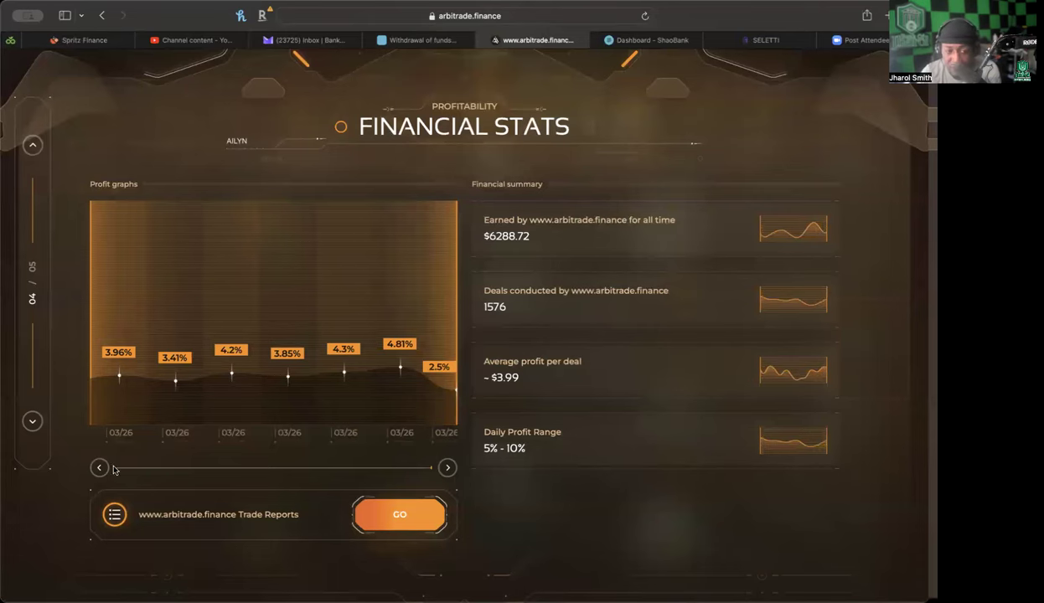
mouse_move(427, 397)
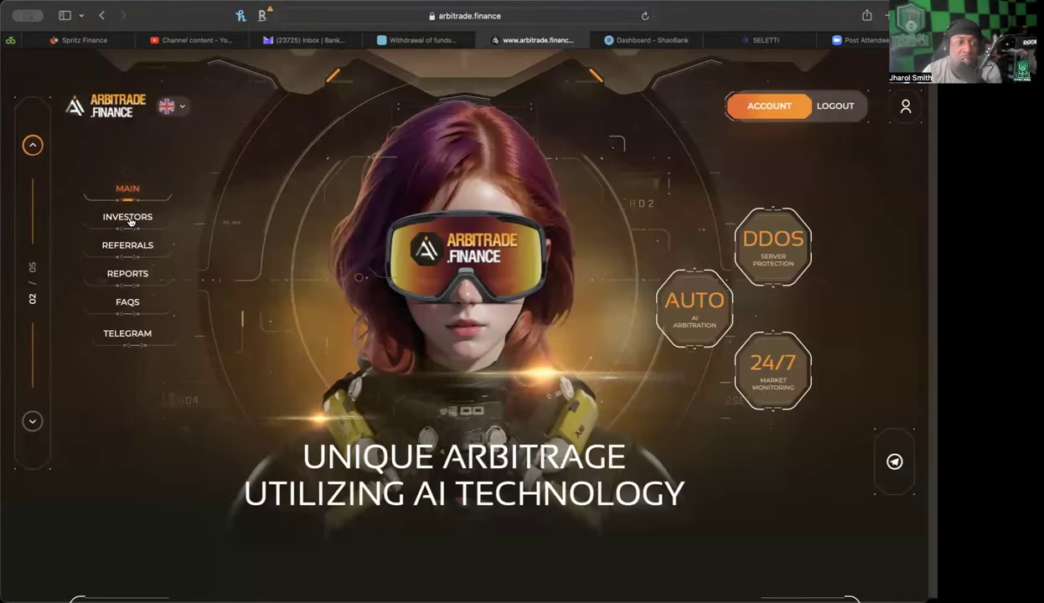
Step: Open the Investors page and scroll through Tariffs, Statistics, accepted coins and support cards
left_click(127, 216)
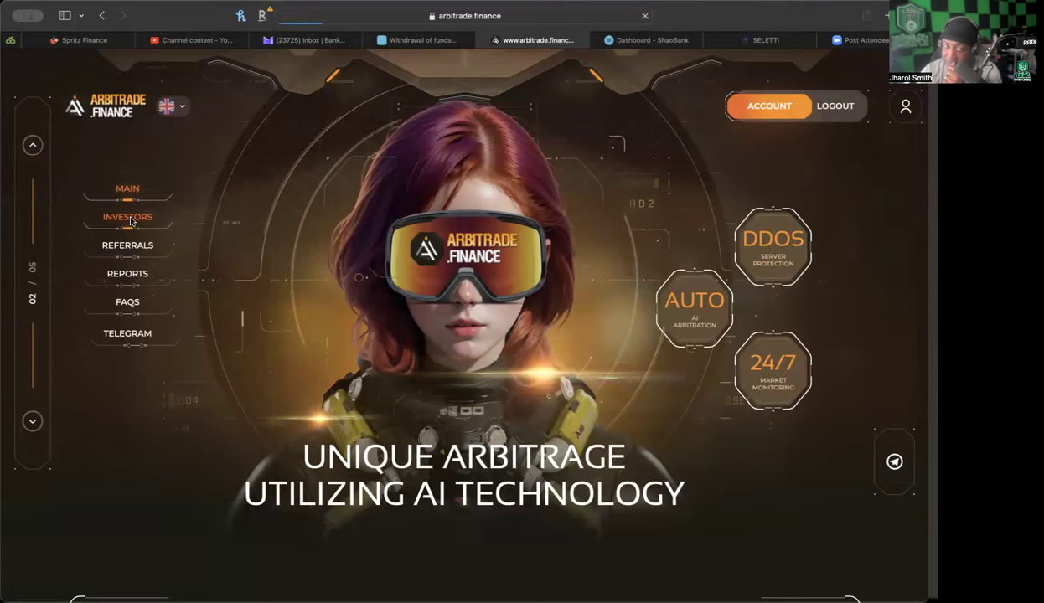
scroll("down", 3)
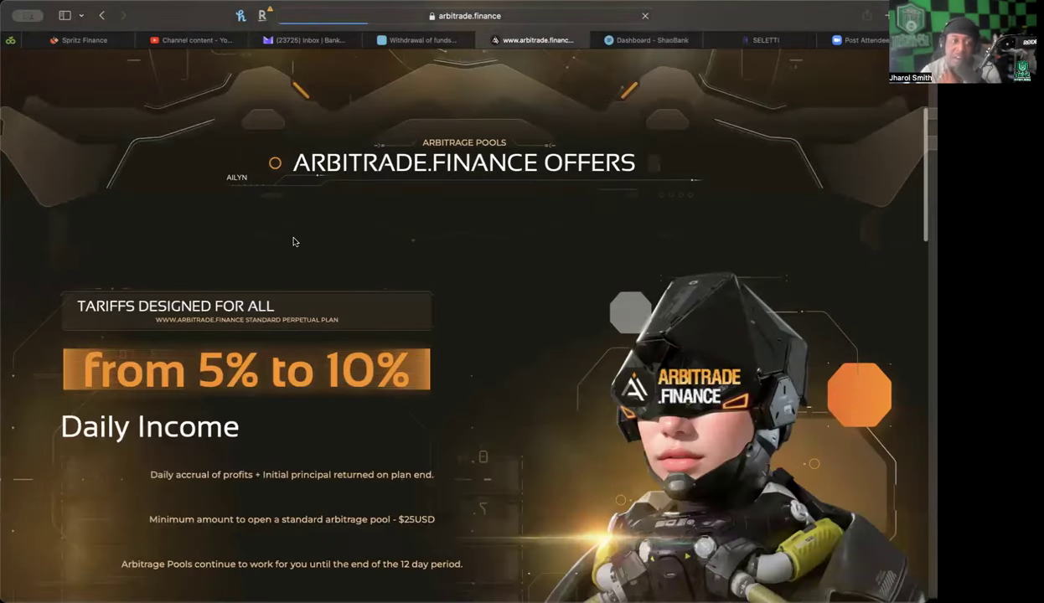
scroll("down", 3)
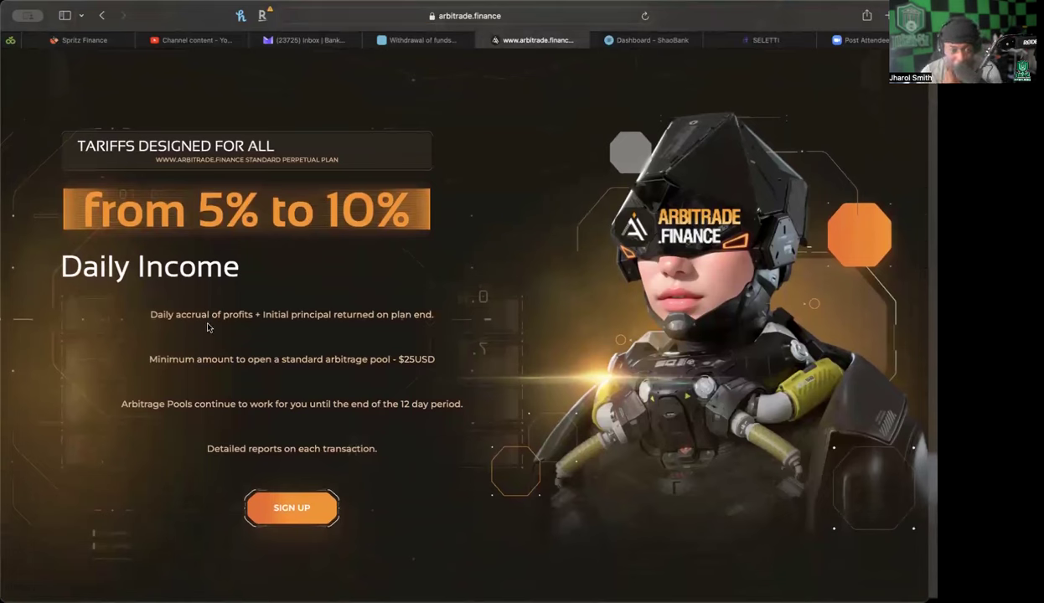
mouse_move(413, 341)
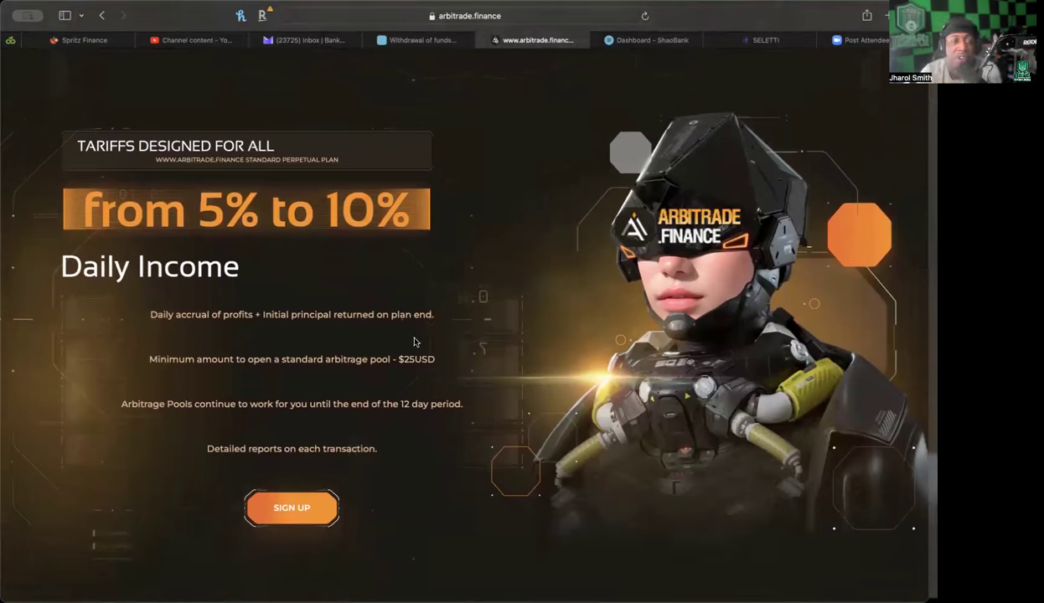
mouse_move(219, 380)
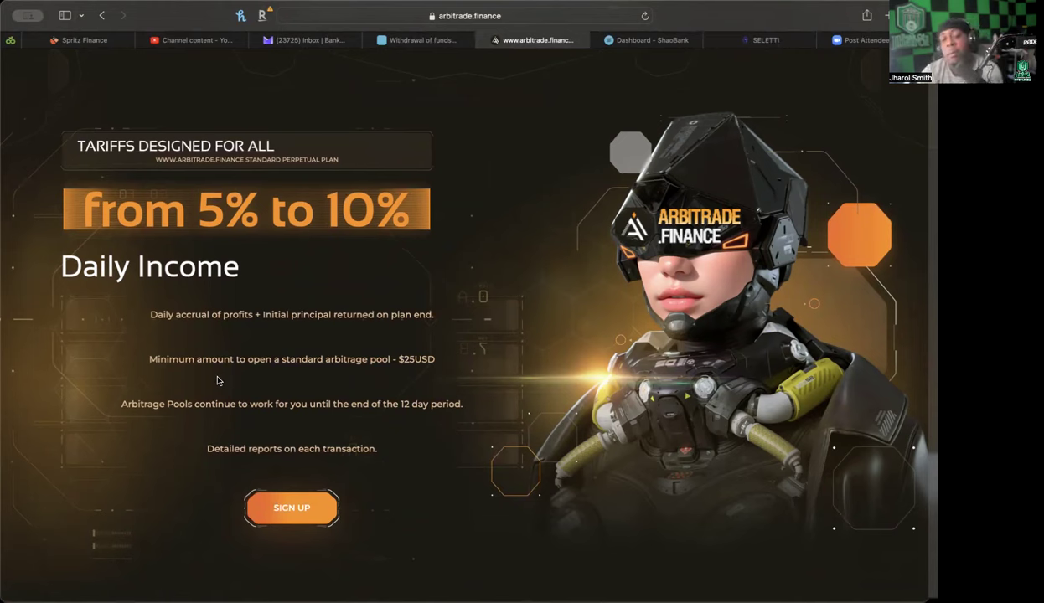
mouse_move(408, 382)
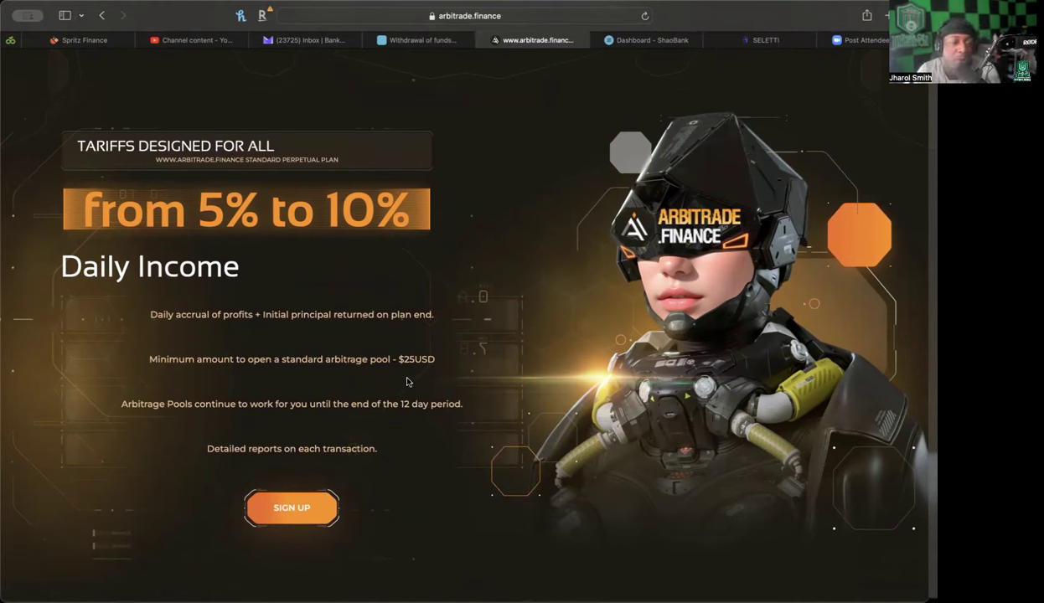
mouse_move(181, 416)
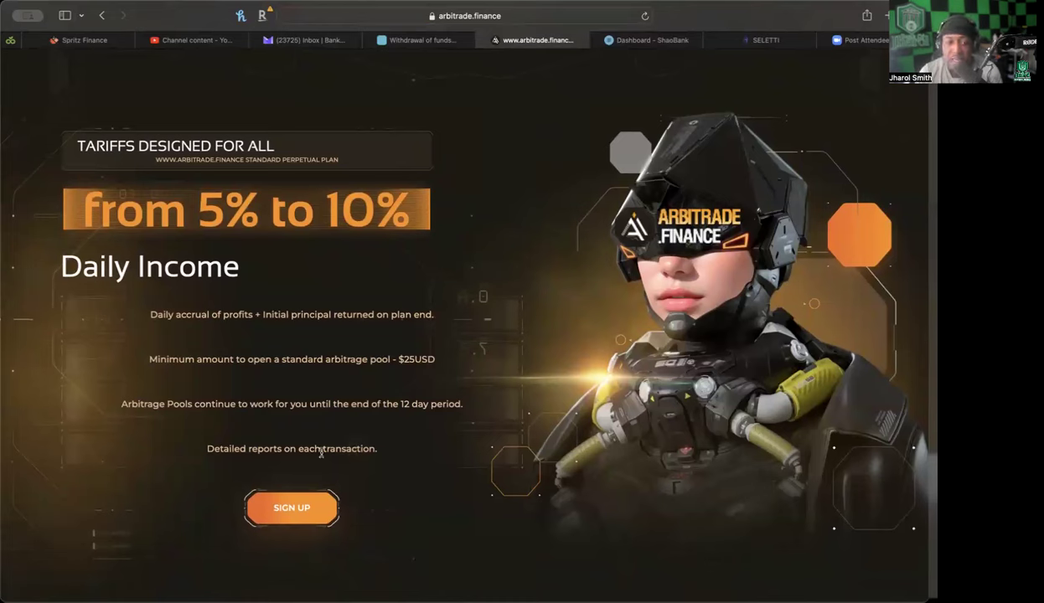
scroll("down", 3)
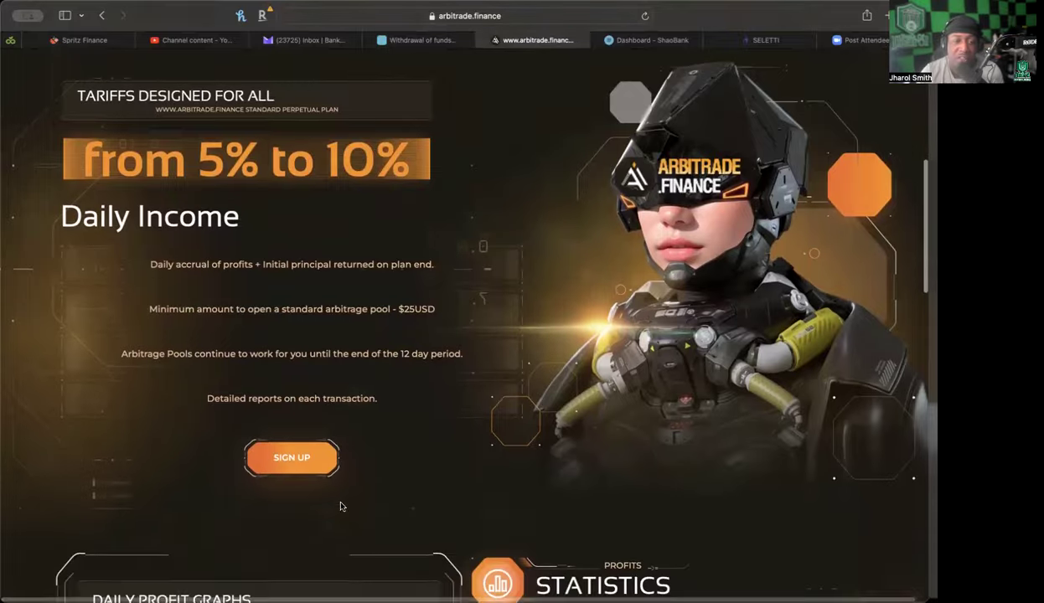
scroll("down", 3)
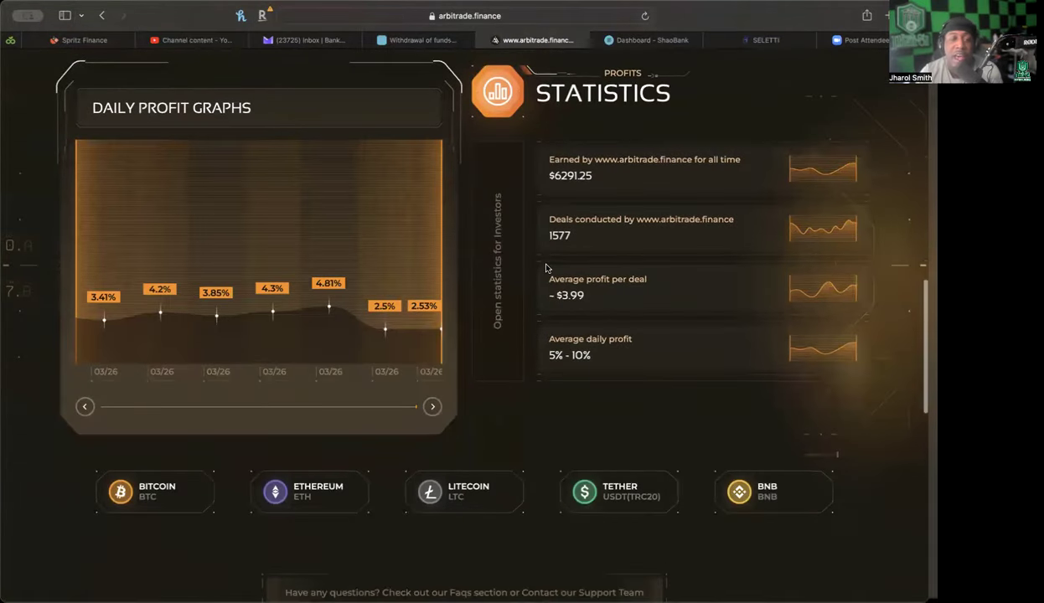
scroll("down", 3)
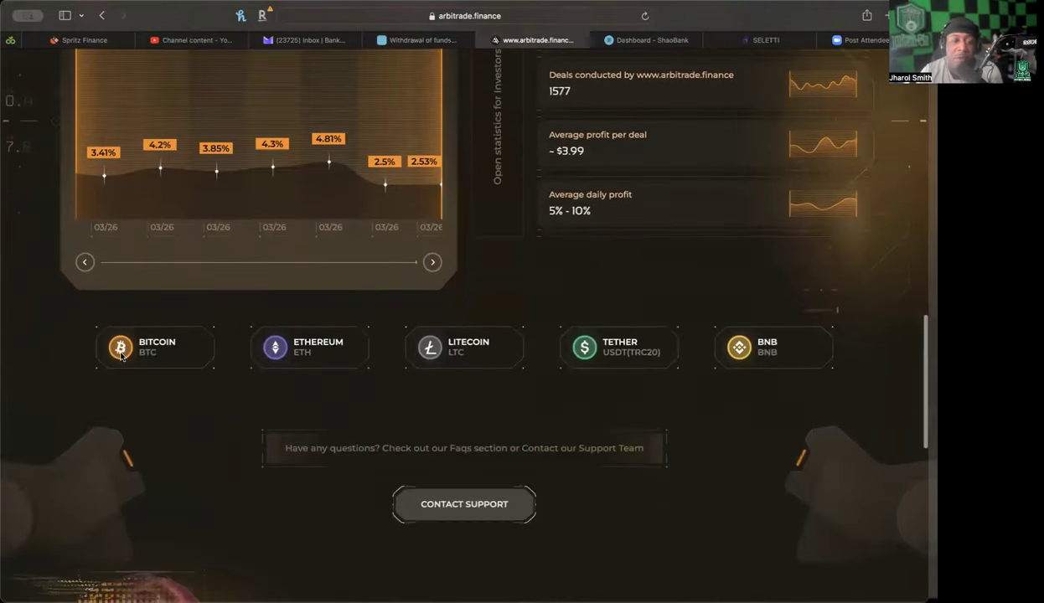
mouse_move(692, 328)
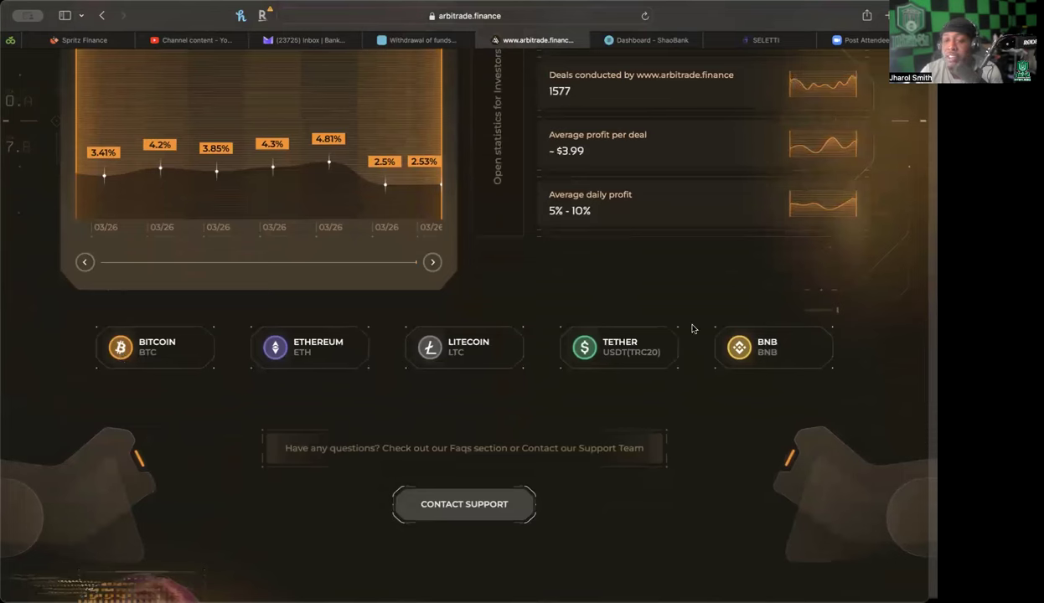
mouse_move(374, 341)
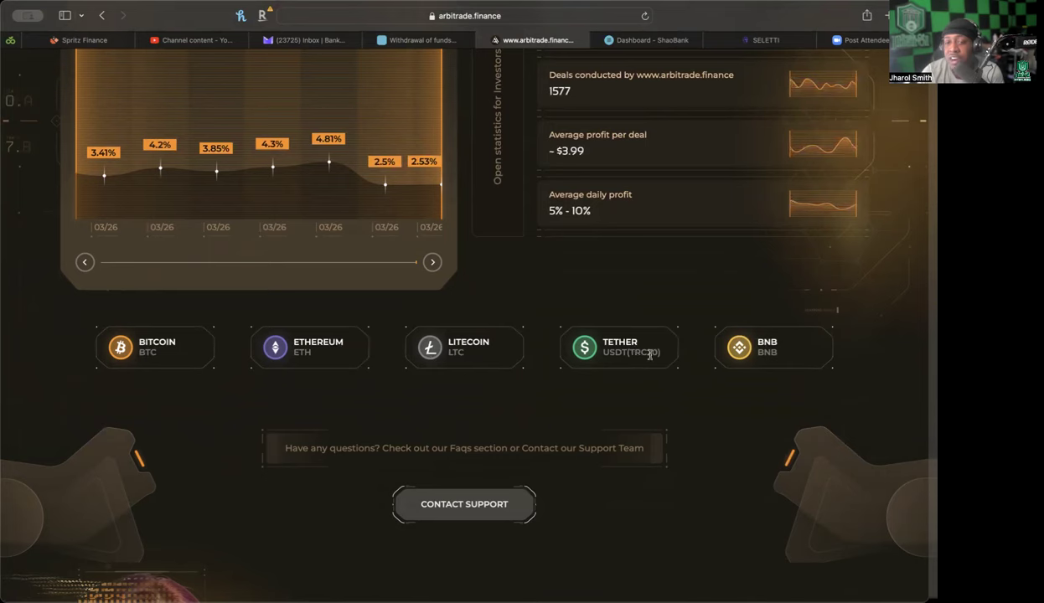
scroll("down", 3)
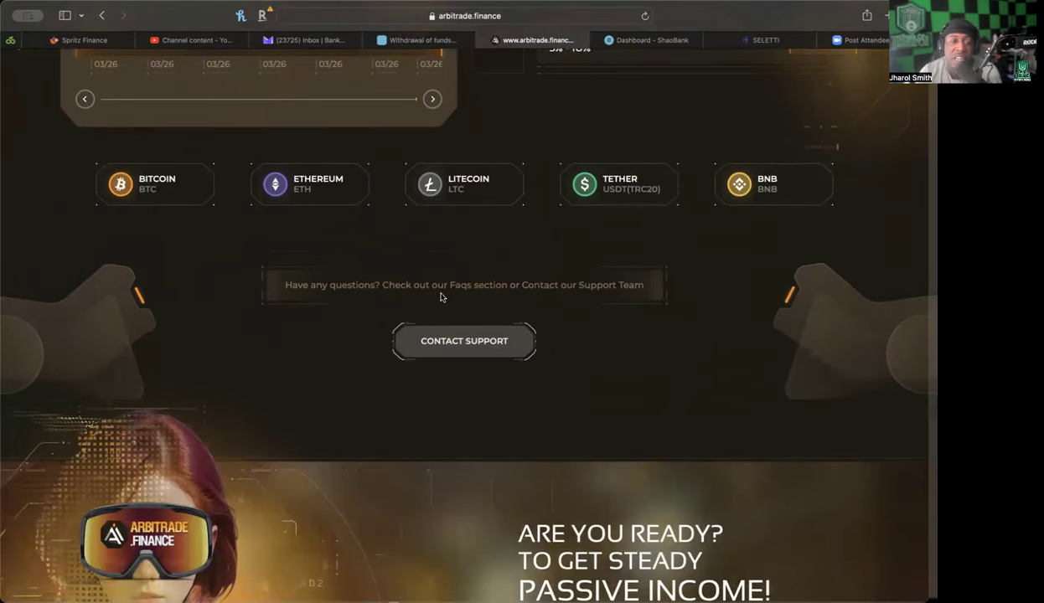
scroll("down", 3)
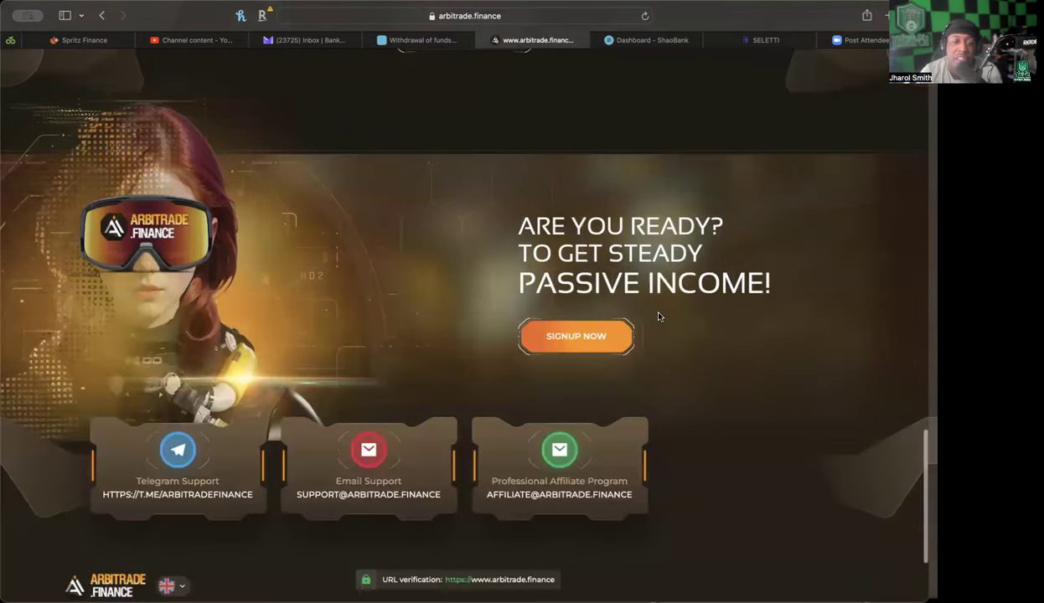
scroll("up", 3)
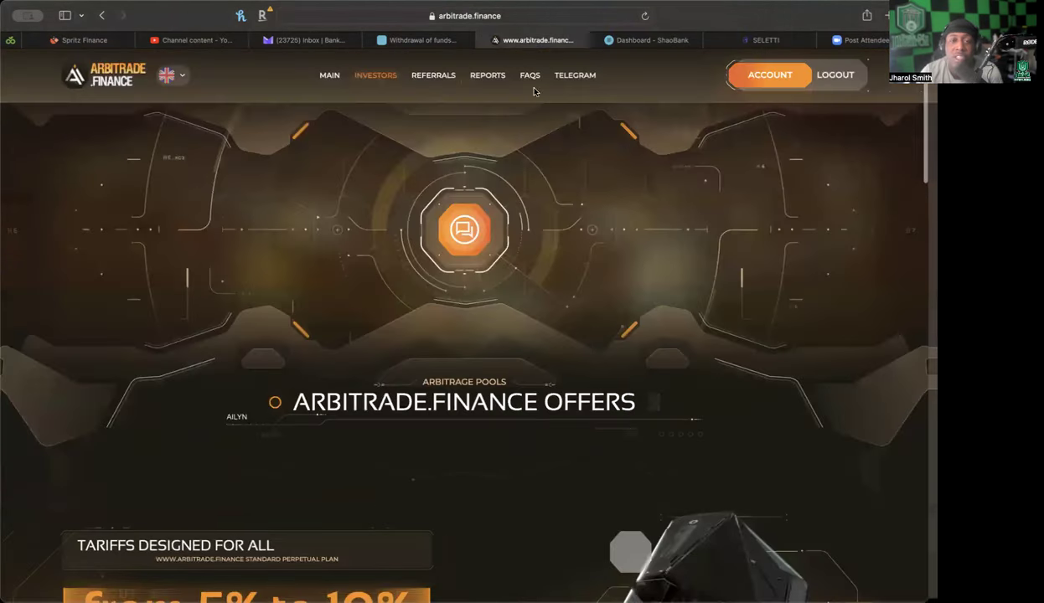
Step: Visit FAQs, then view the ArbiTrade.Finance Telegram channel in the browser, declining the app launch
left_click(529, 76)
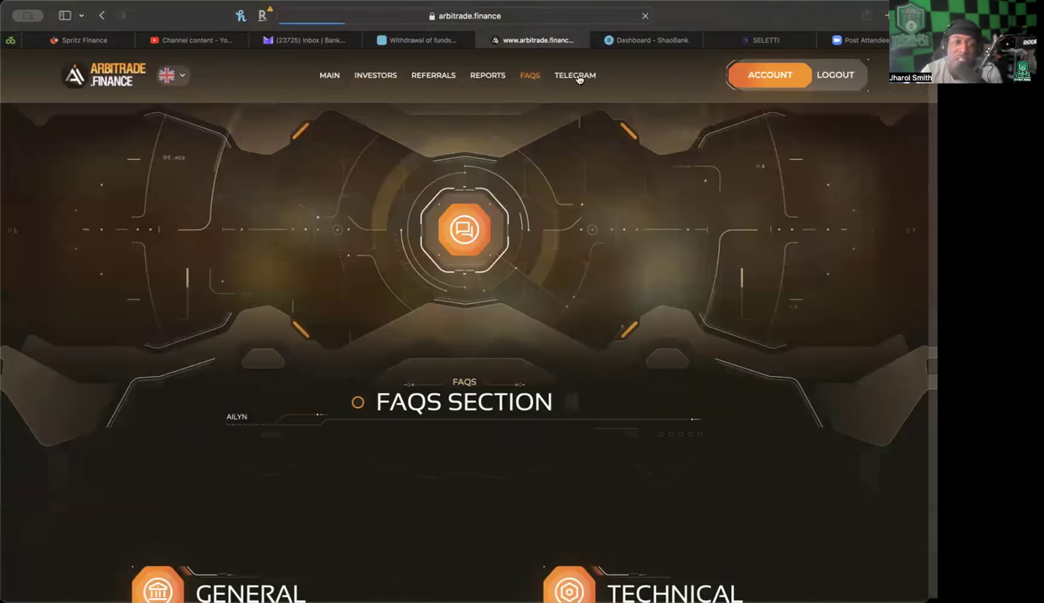
left_click(575, 74)
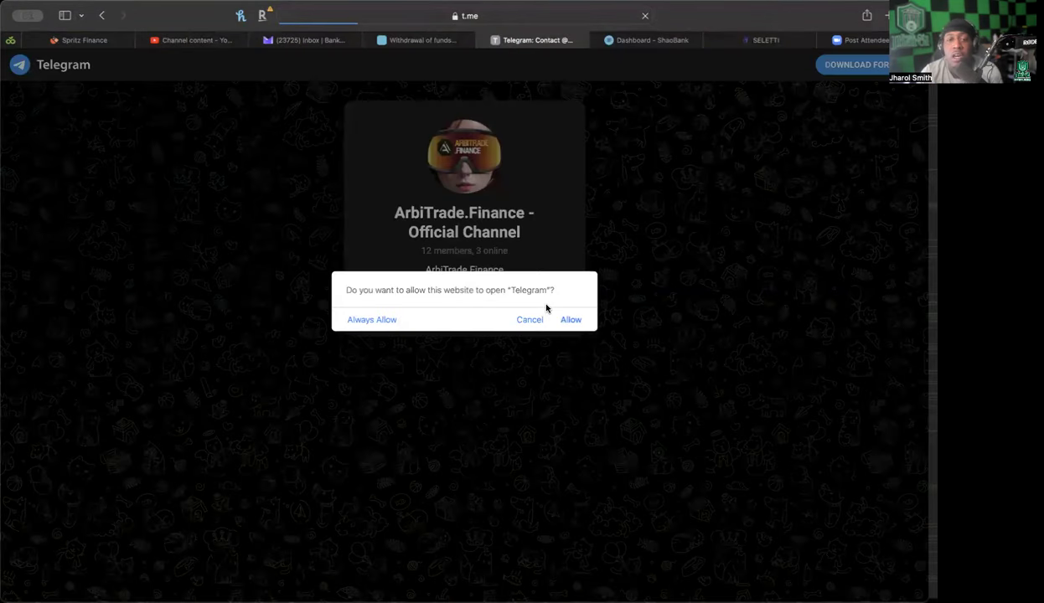
left_click(530, 319)
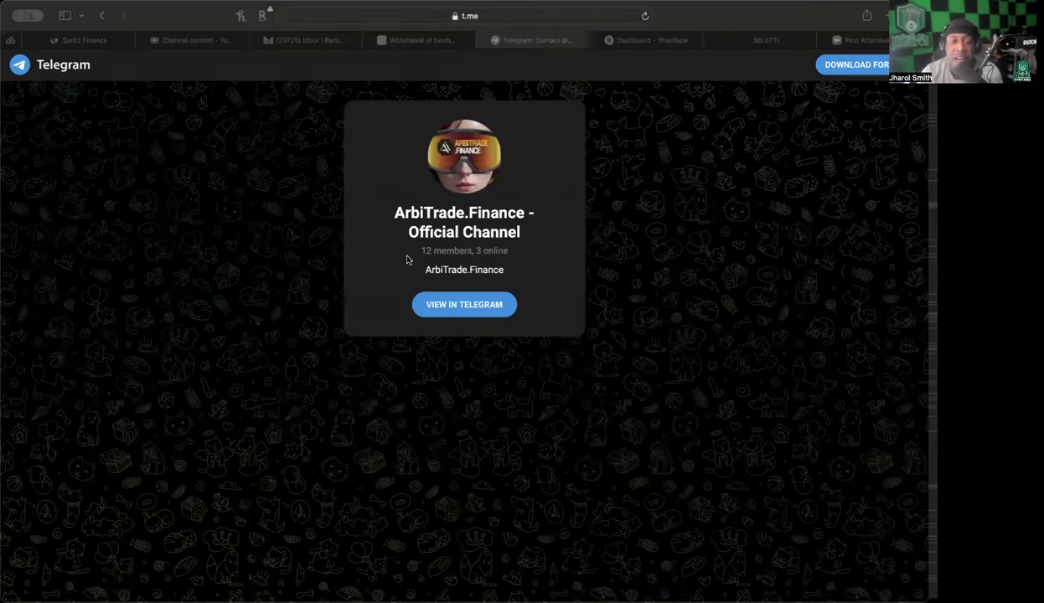
mouse_move(208, 15)
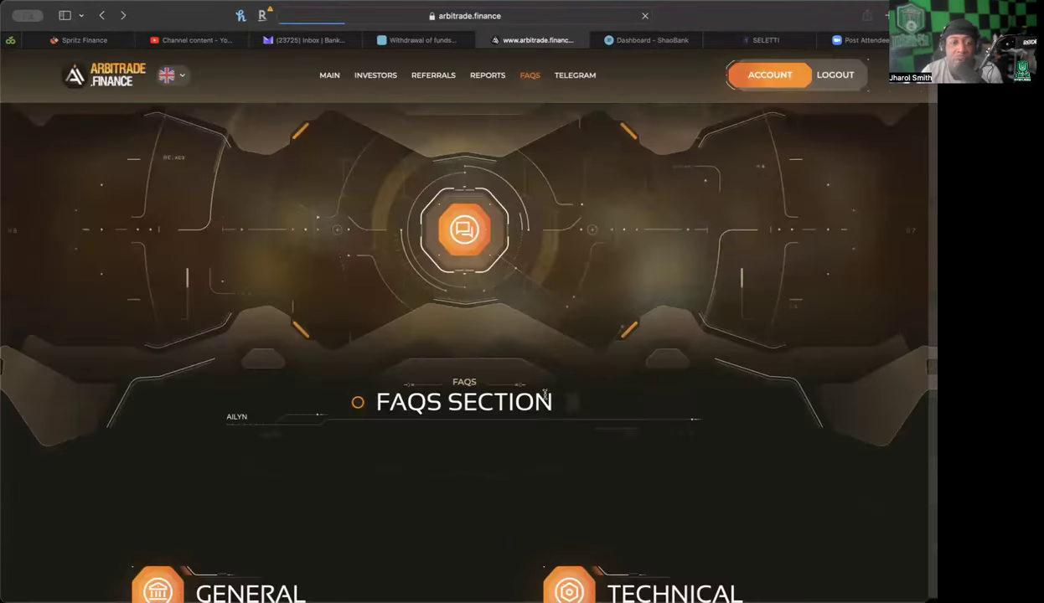
Step: Scroll the FAQ page through the General and Technical answers down to the Financial questions
scroll("down", 3)
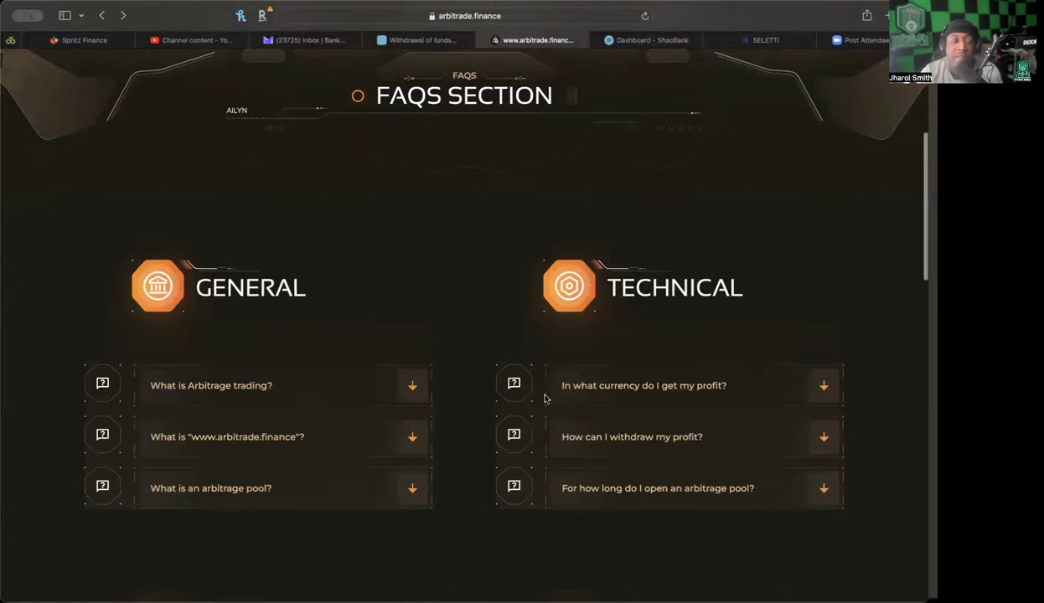
scroll("down", 3)
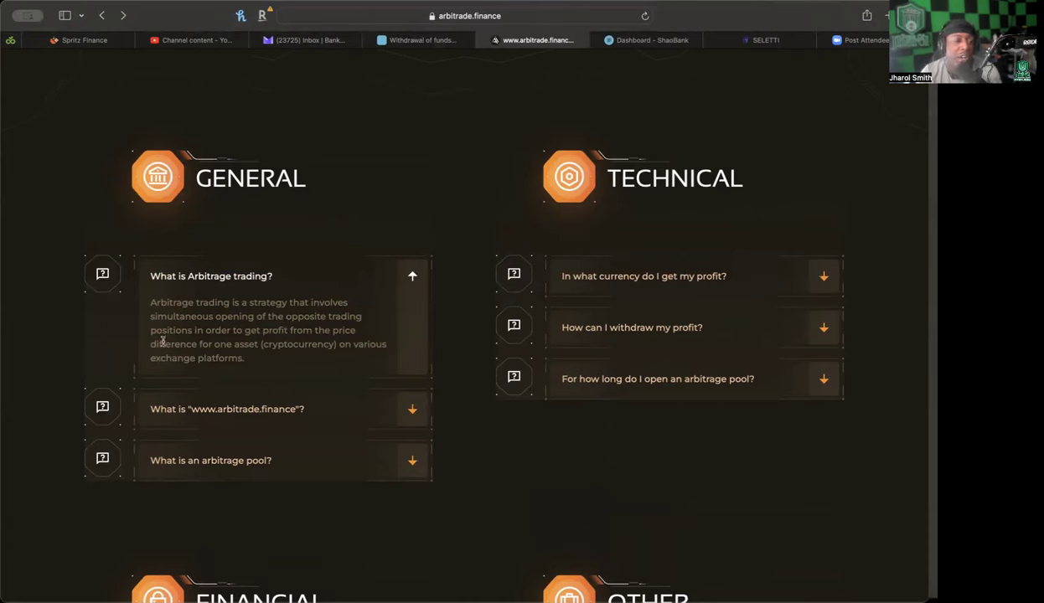
mouse_move(310, 343)
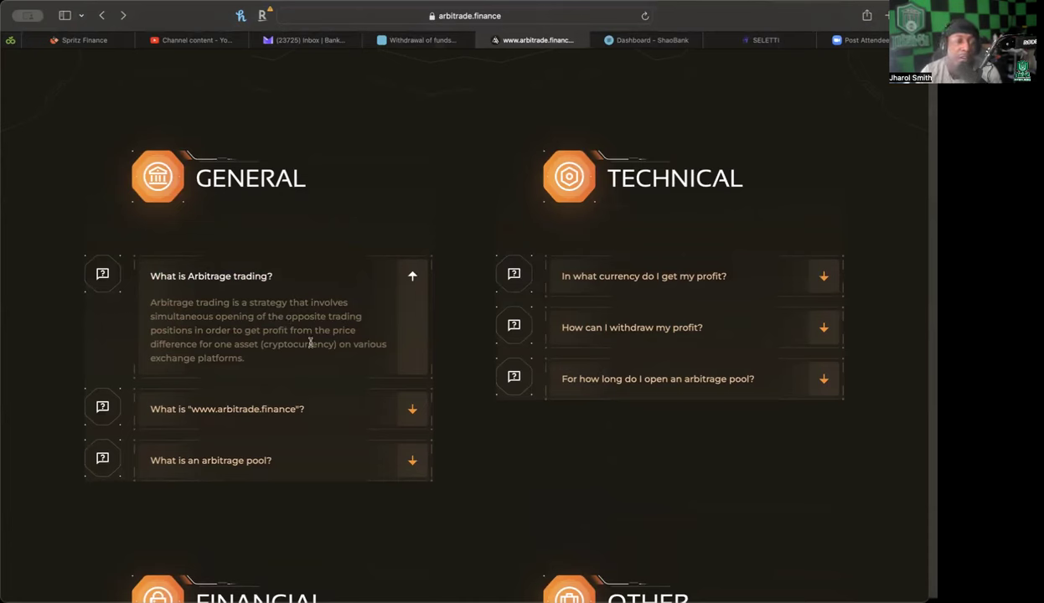
mouse_move(337, 356)
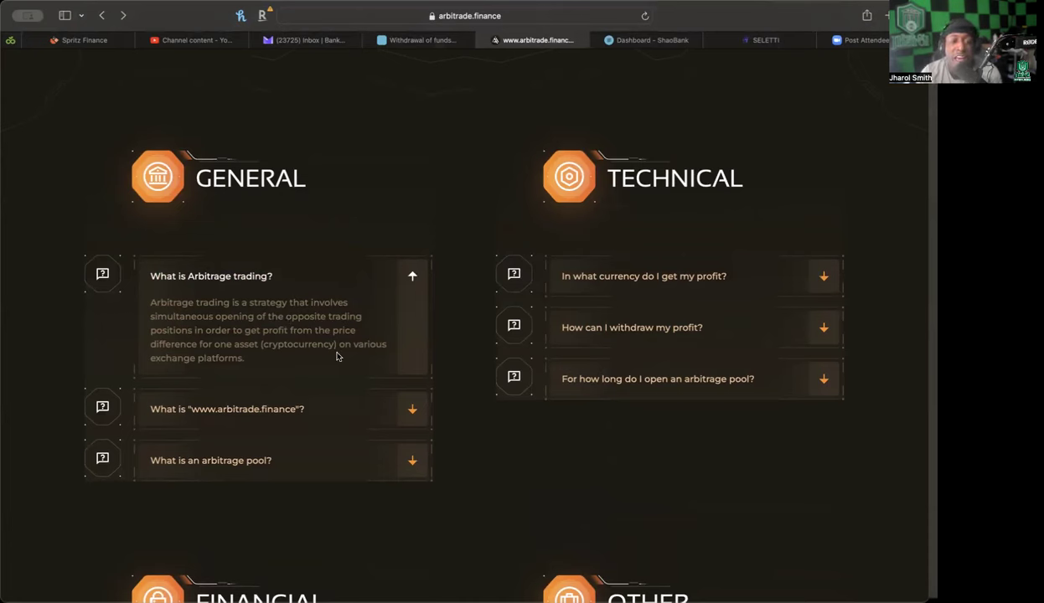
mouse_move(281, 404)
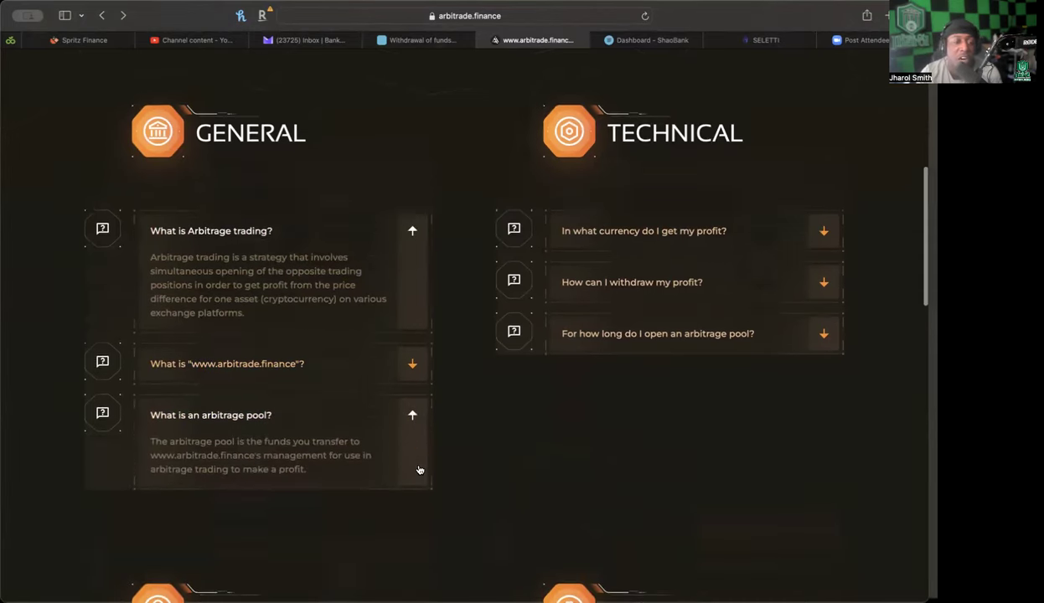
scroll("down", 3)
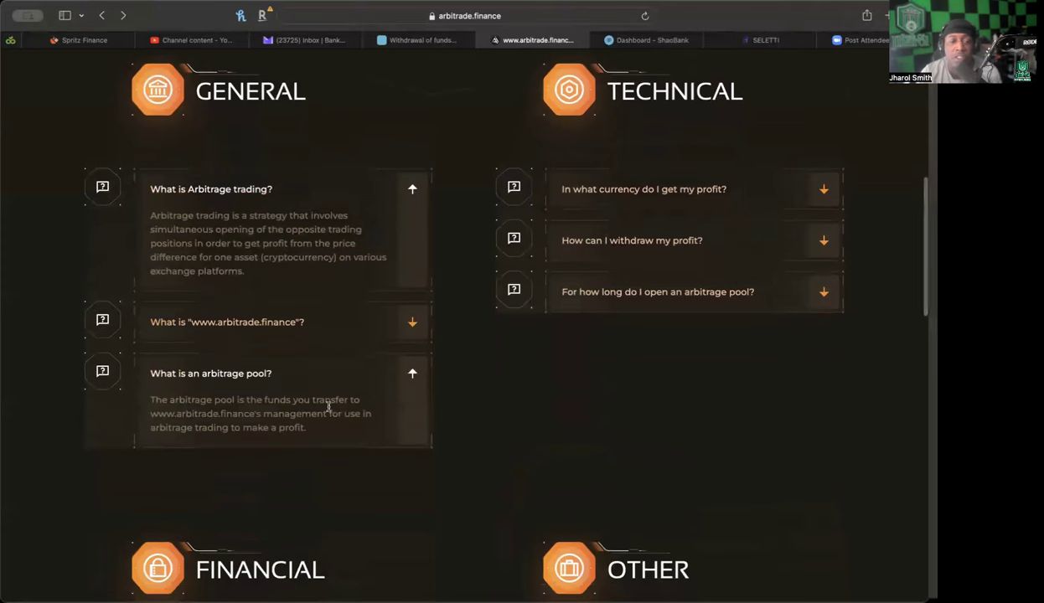
mouse_move(271, 423)
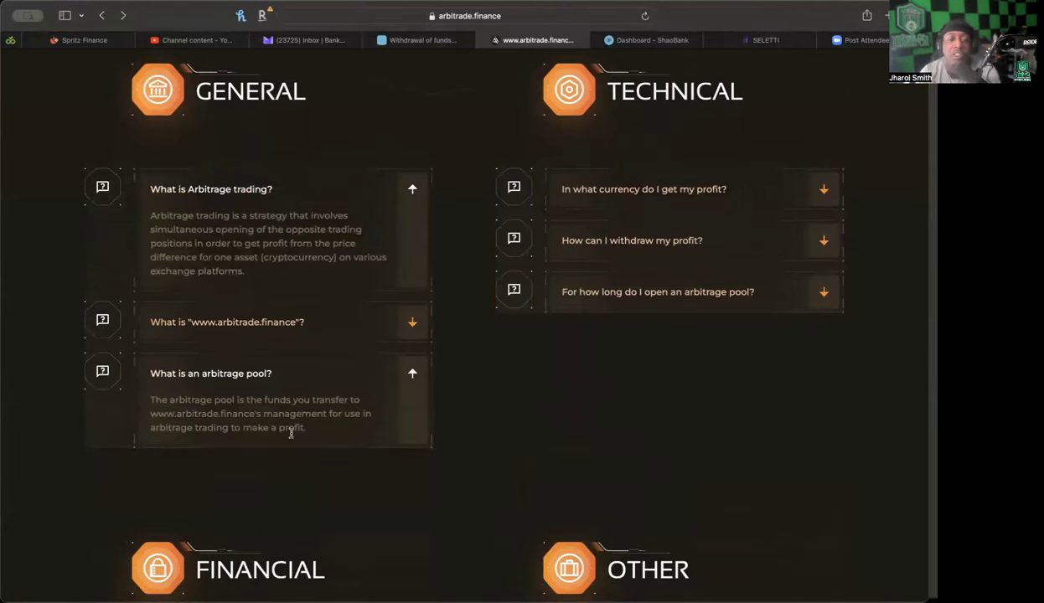
mouse_move(775, 190)
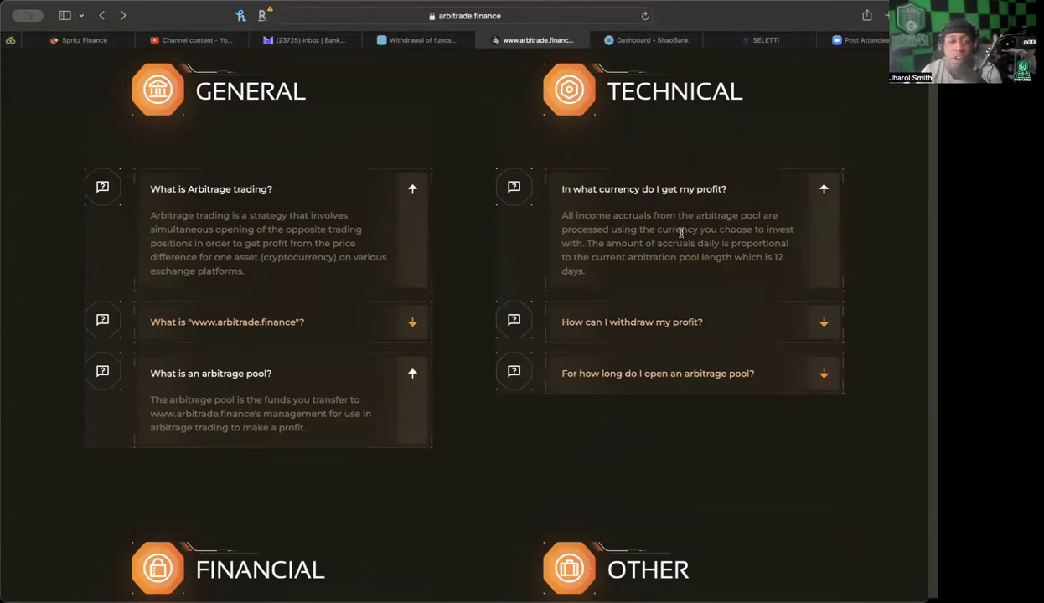
mouse_move(627, 247)
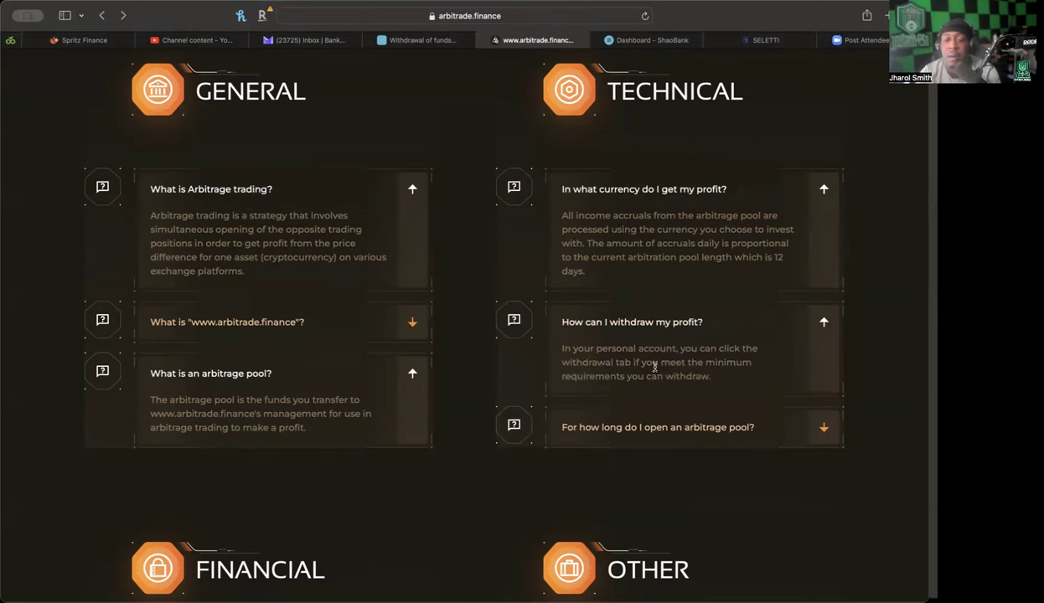
mouse_move(649, 371)
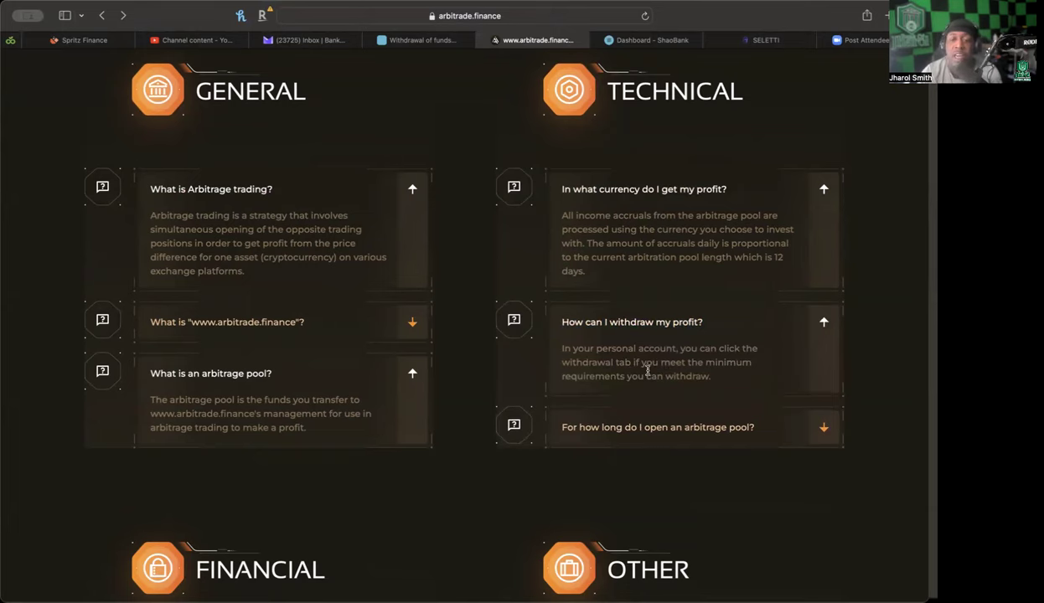
scroll("down", 3)
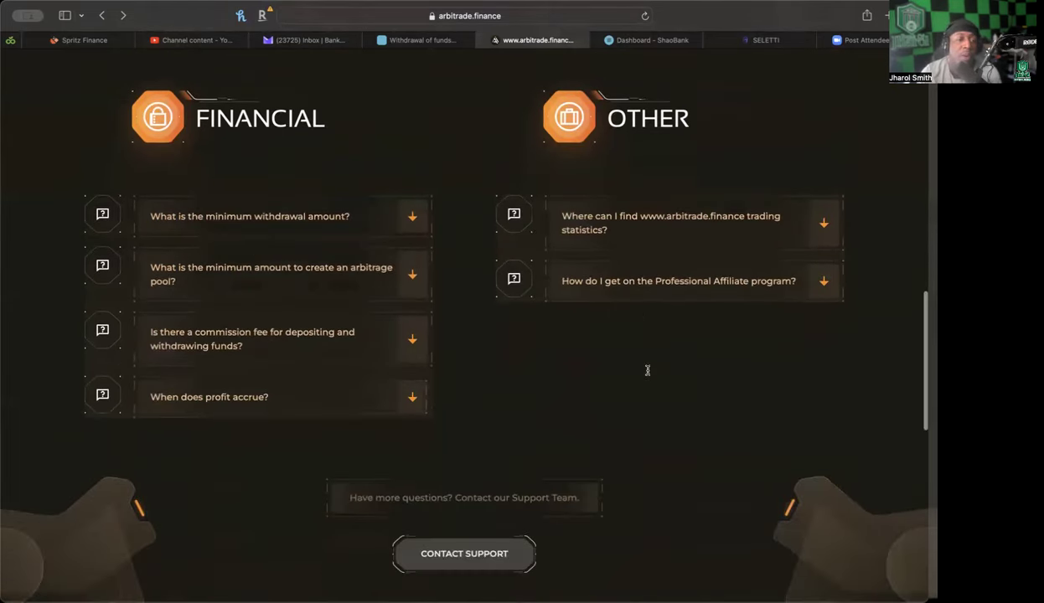
Step: Expand the answers on minimum withdrawal, deposit and withdrawal fees, and profit accrual
left_click(411, 216)
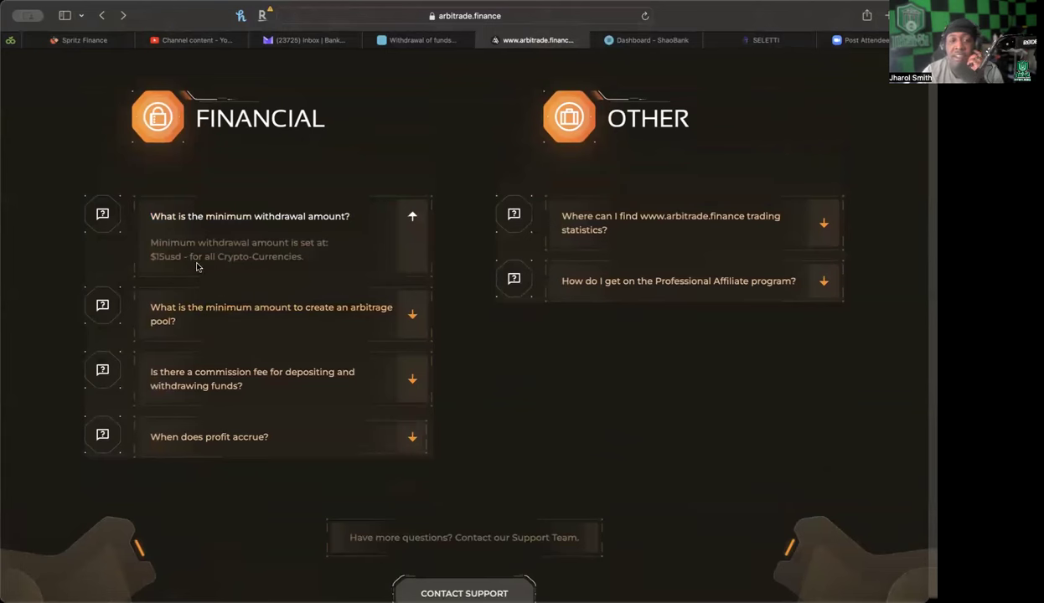
mouse_move(210, 268)
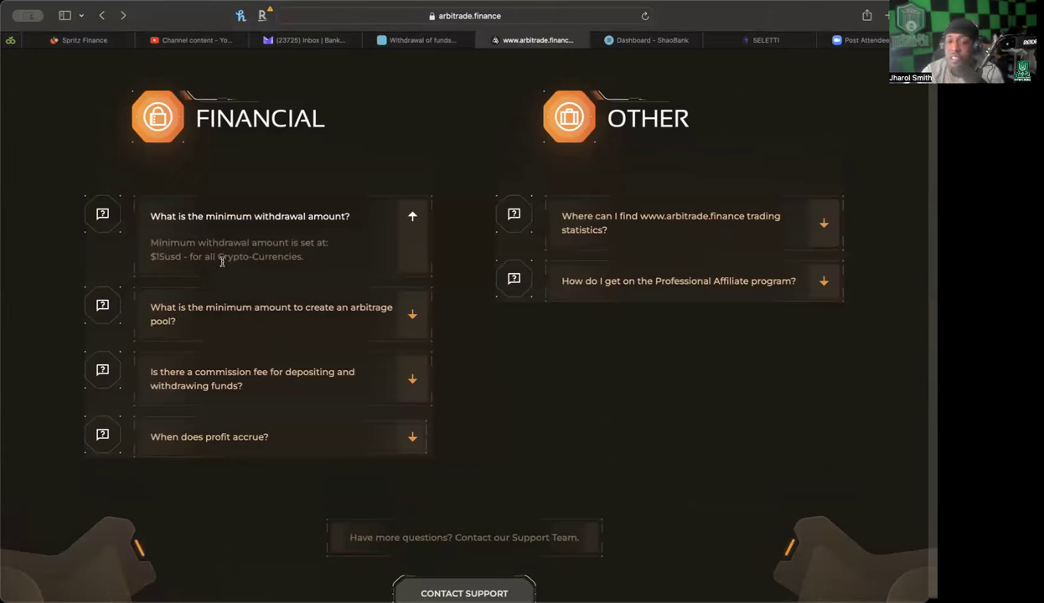
mouse_move(369, 207)
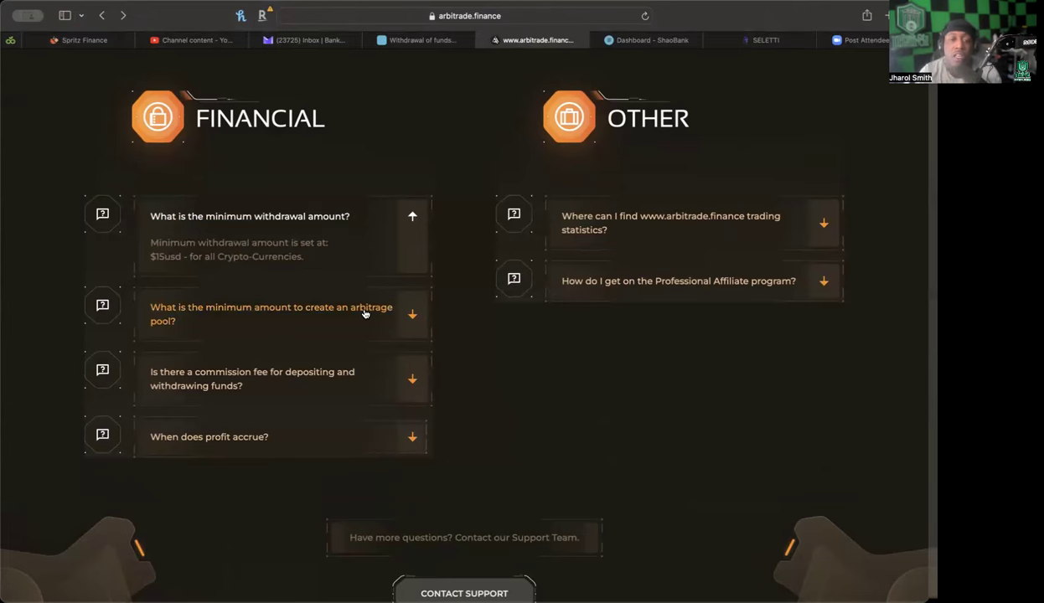
scroll("down", 3)
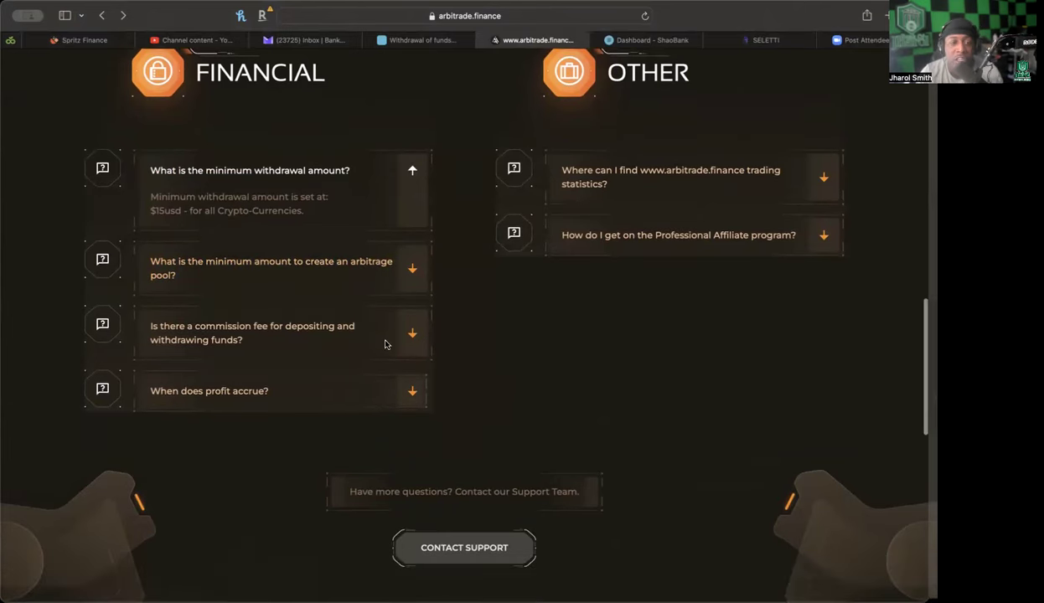
left_click(411, 334)
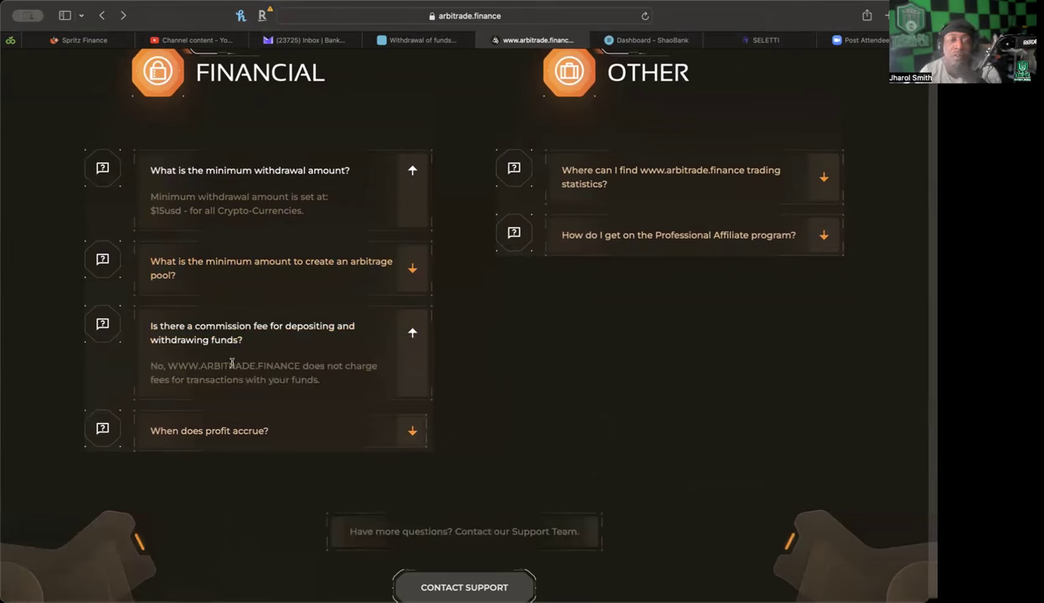
mouse_move(280, 384)
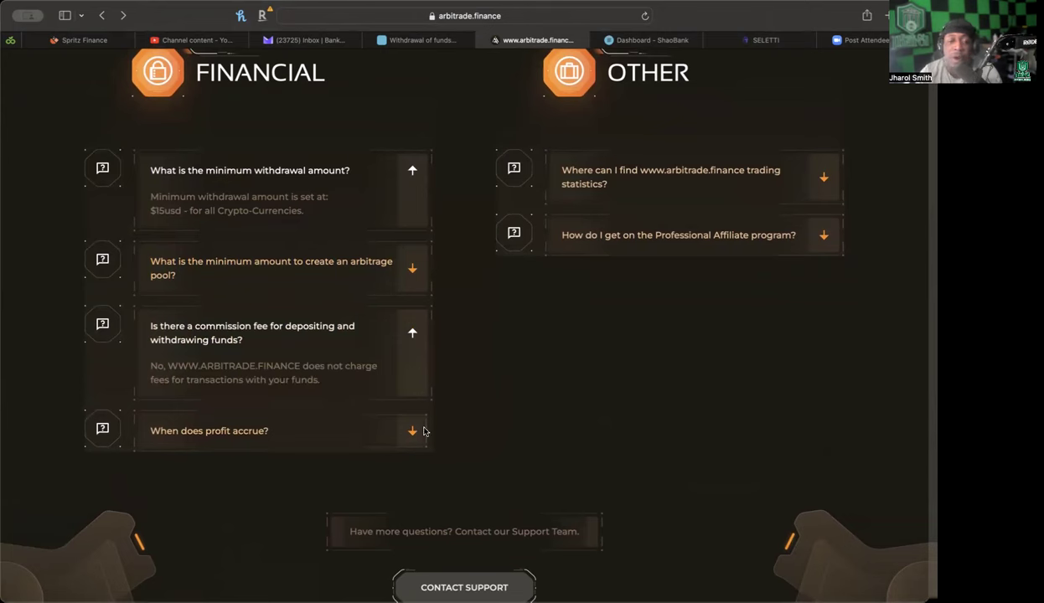
left_click(411, 431)
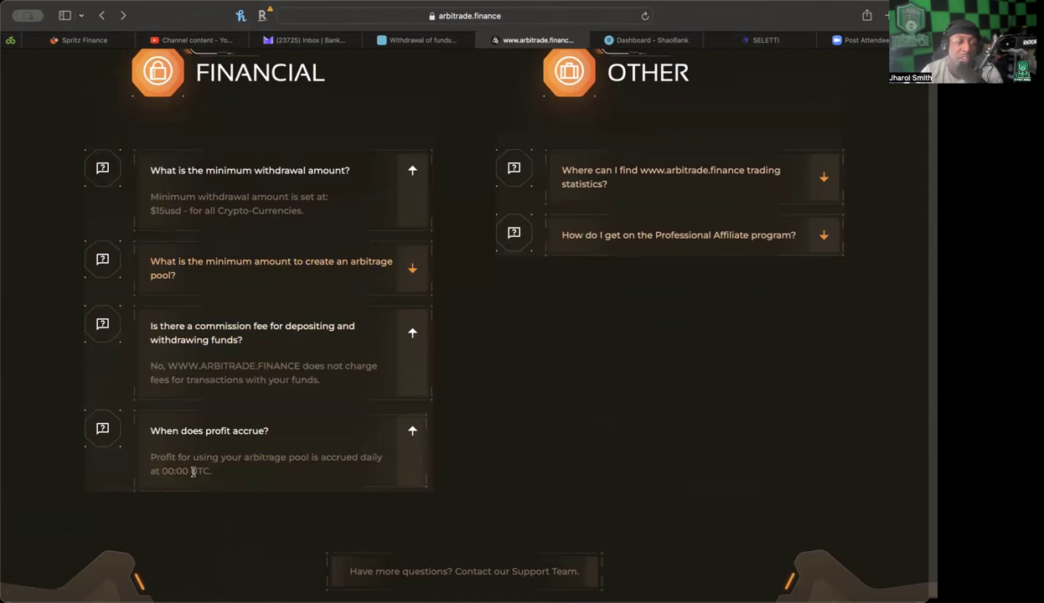
mouse_move(620, 288)
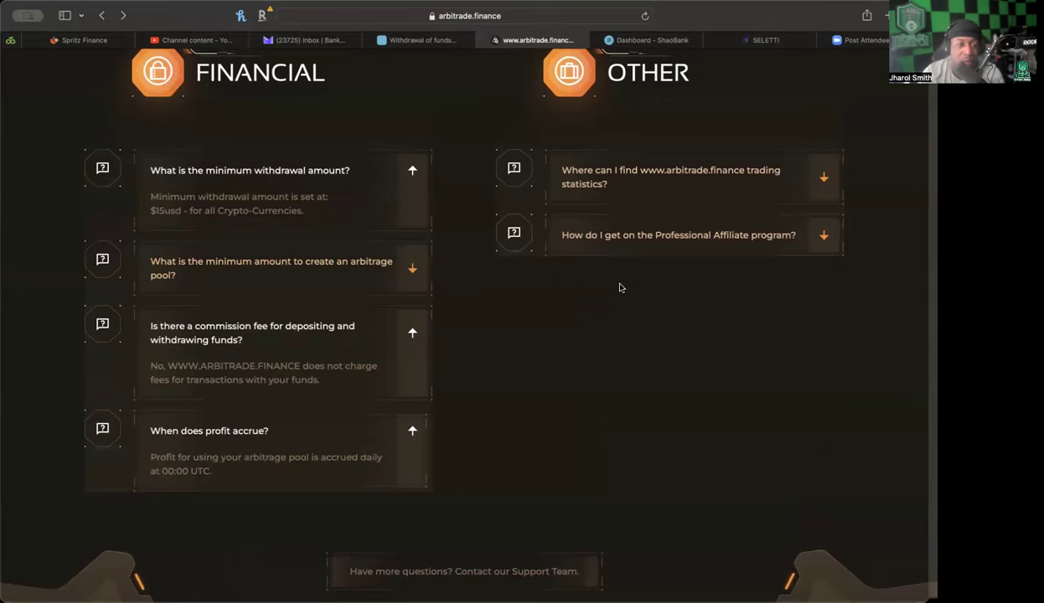
scroll("up", 3)
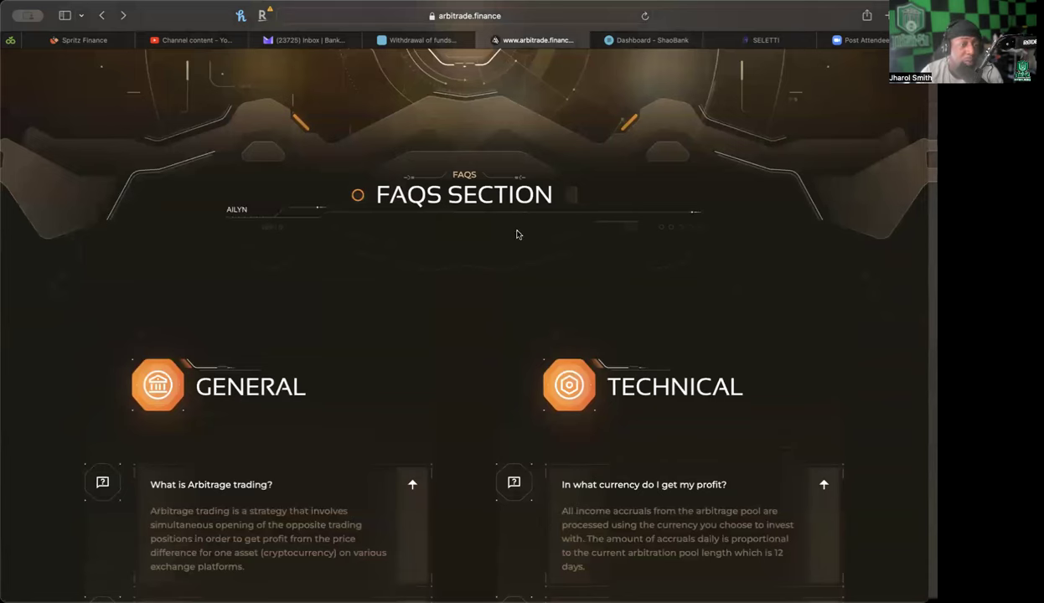
Step: Scroll down to the Professional Affiliate program answer, then back up the FAQ page
scroll("down", 3)
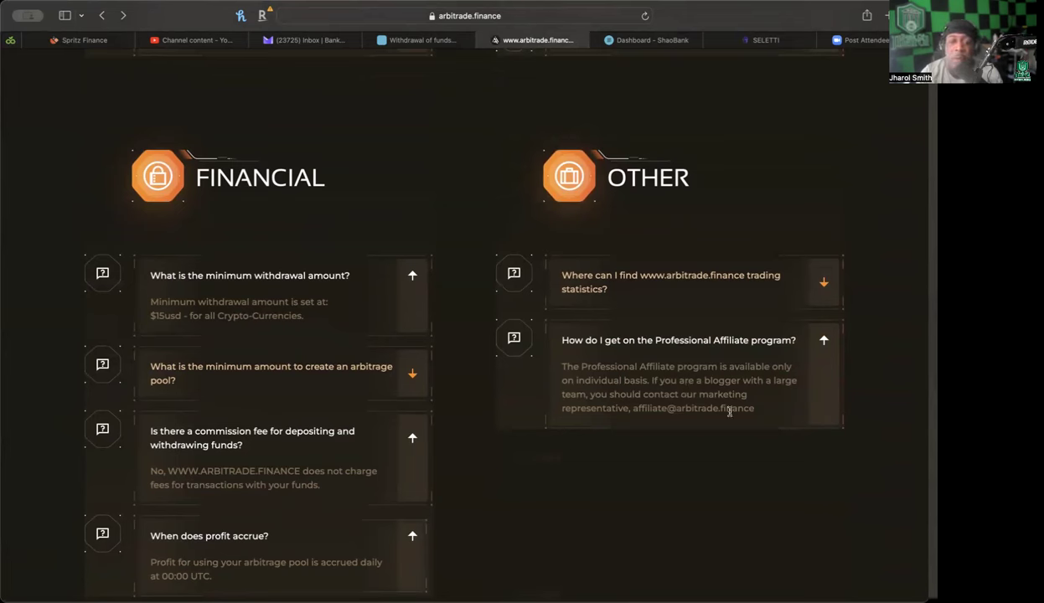
scroll("up", 3)
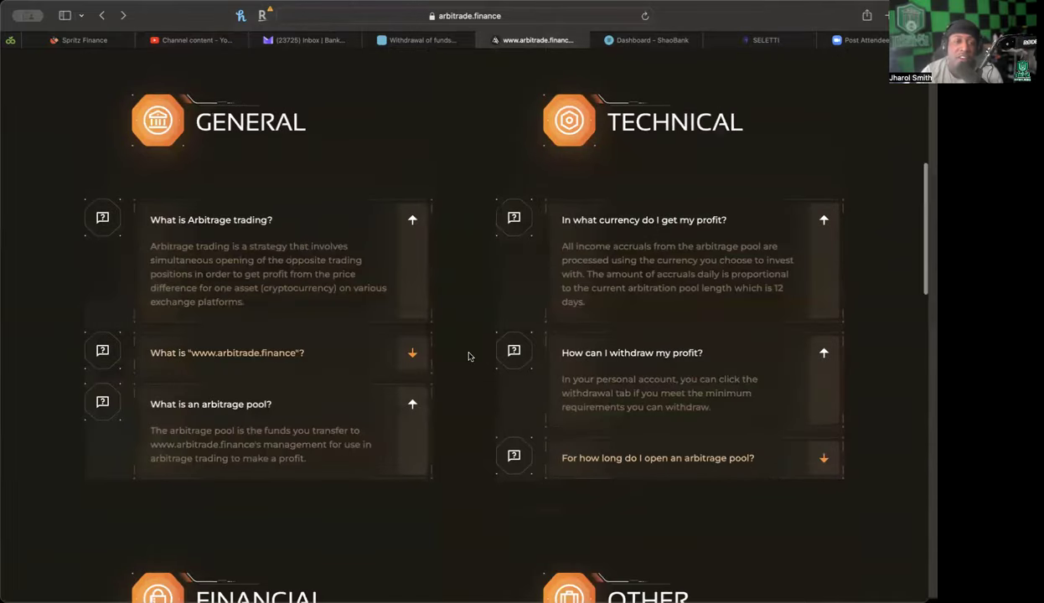
scroll("up", 3)
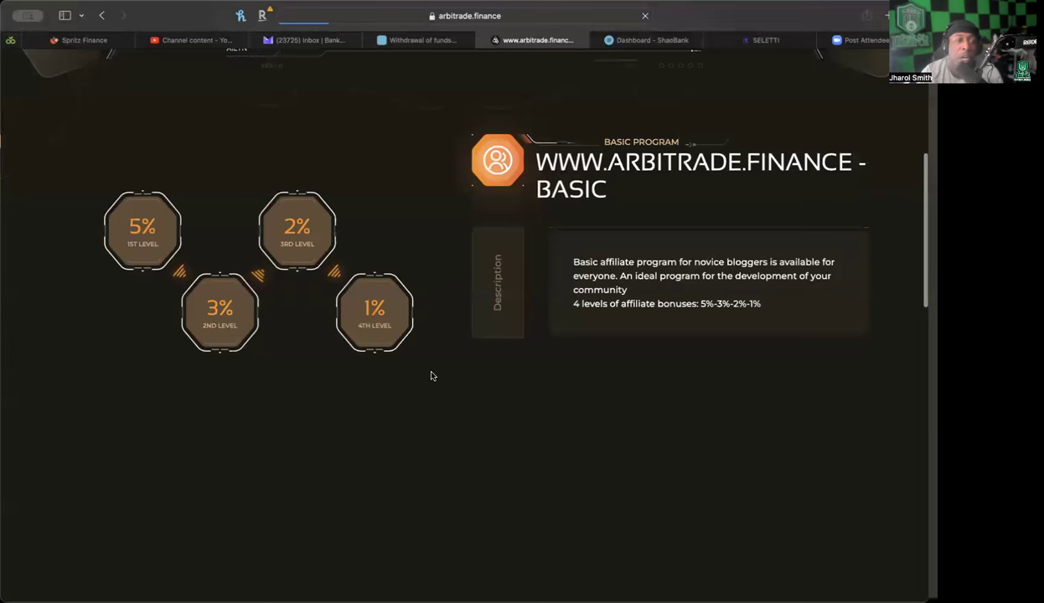
Step: Scroll from the Basic 5%-3%-2%-1% levels to the Professional 7%-5%-3%-2% levels and $500 requirement, then back
scroll("down", 3)
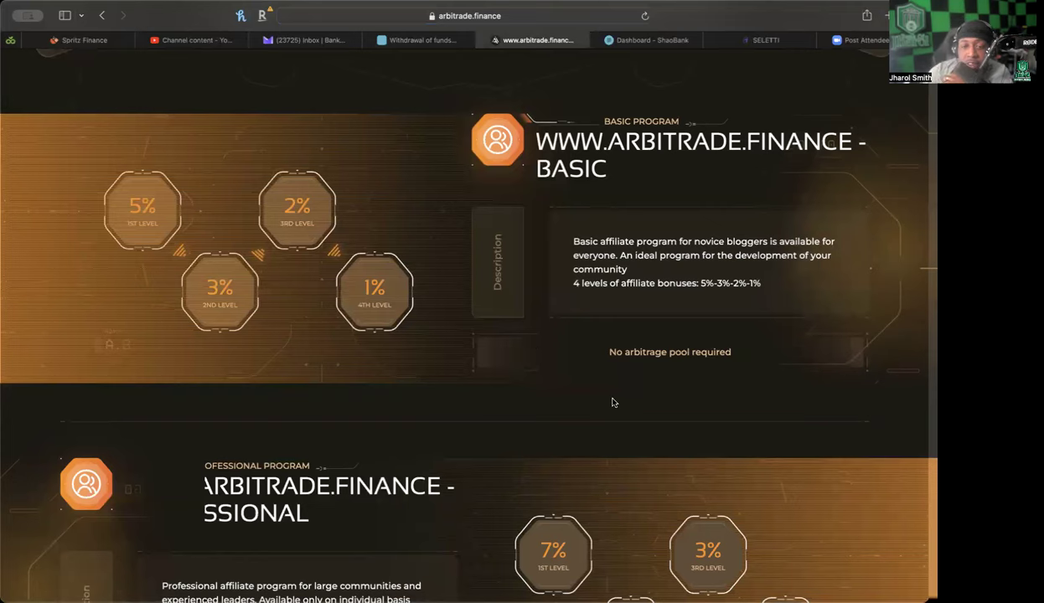
mouse_move(607, 409)
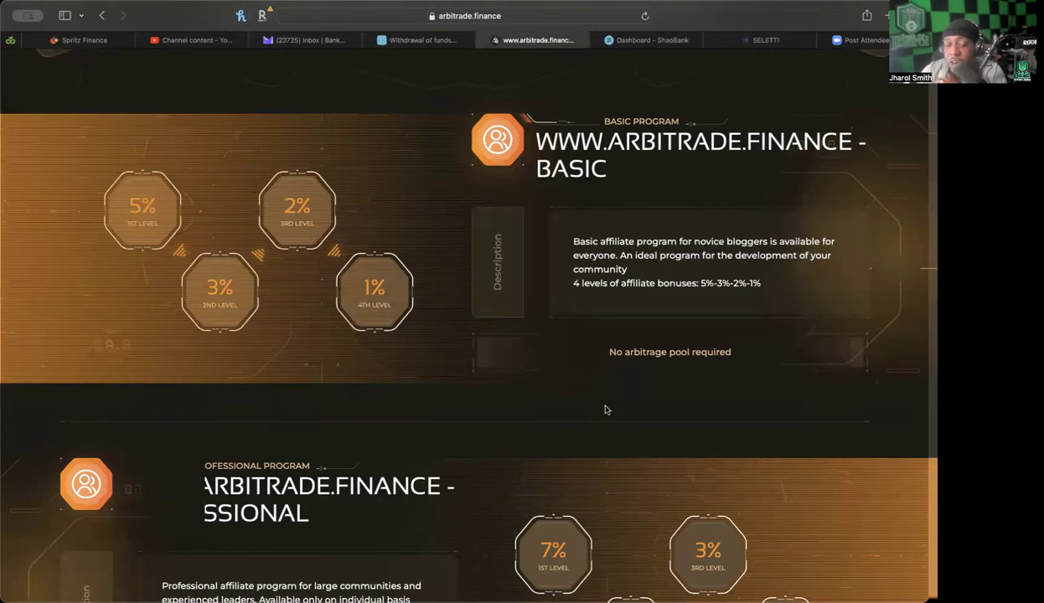
scroll("down", 3)
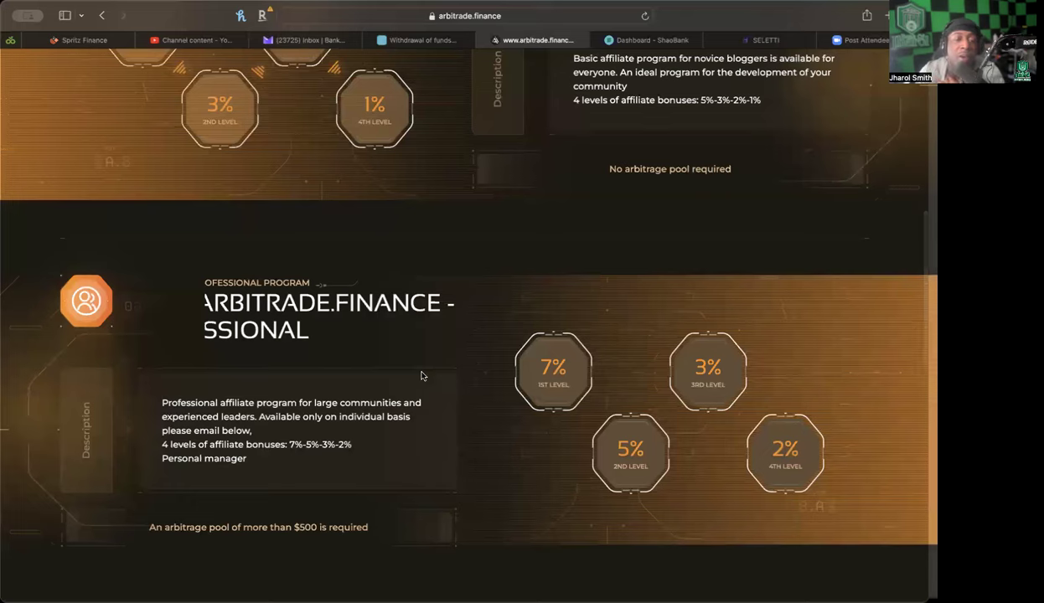
mouse_move(657, 271)
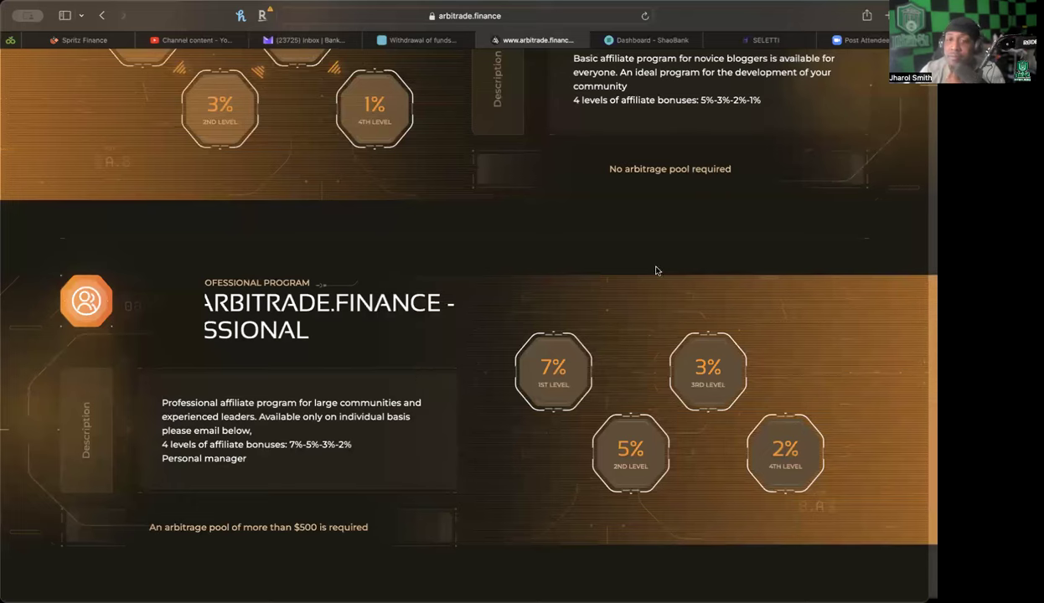
scroll("up", 3)
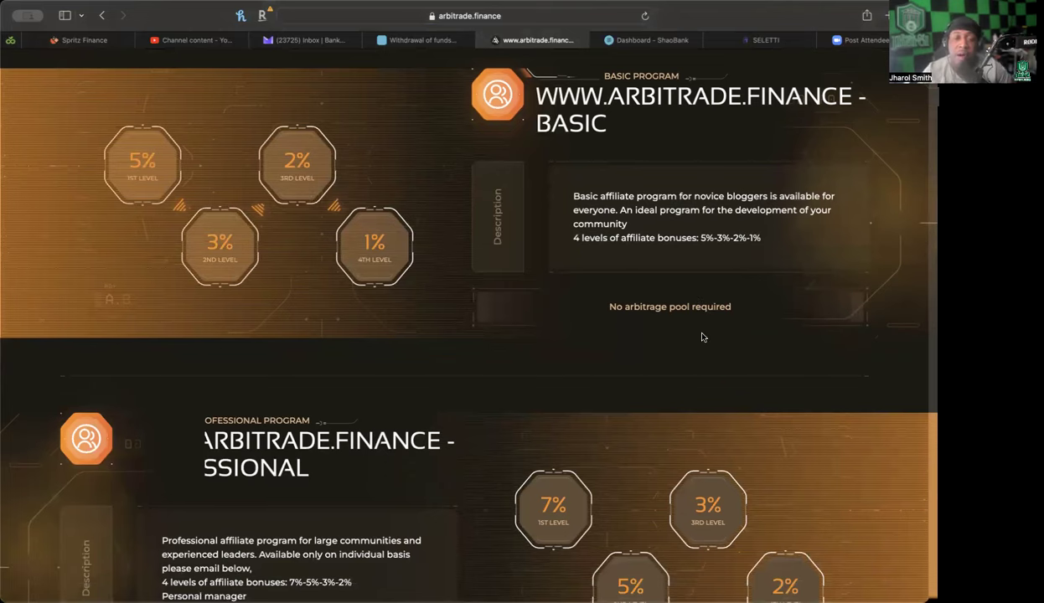
scroll("down", 3)
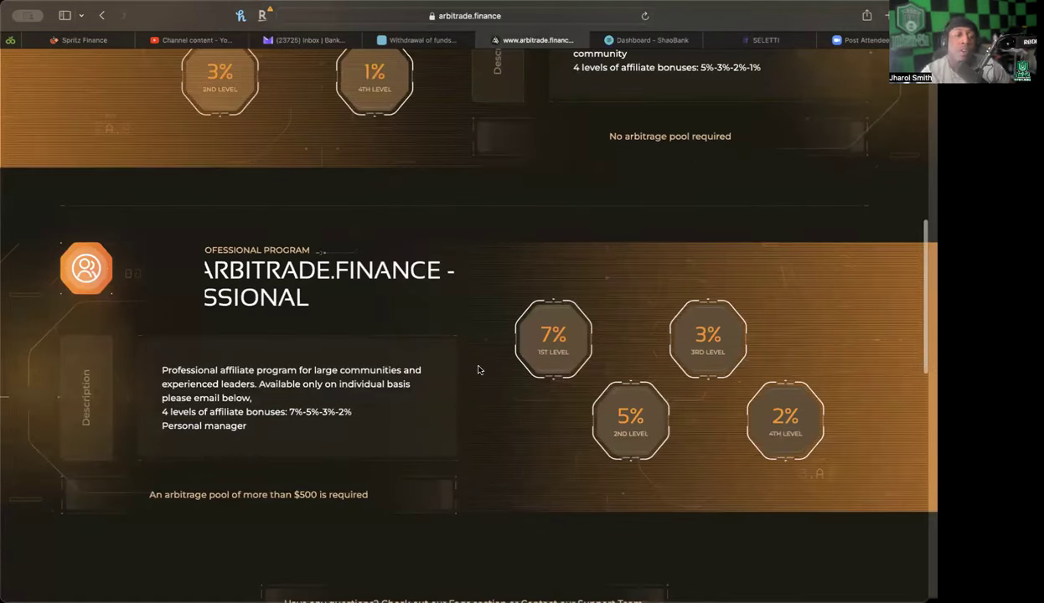
scroll("down", 3)
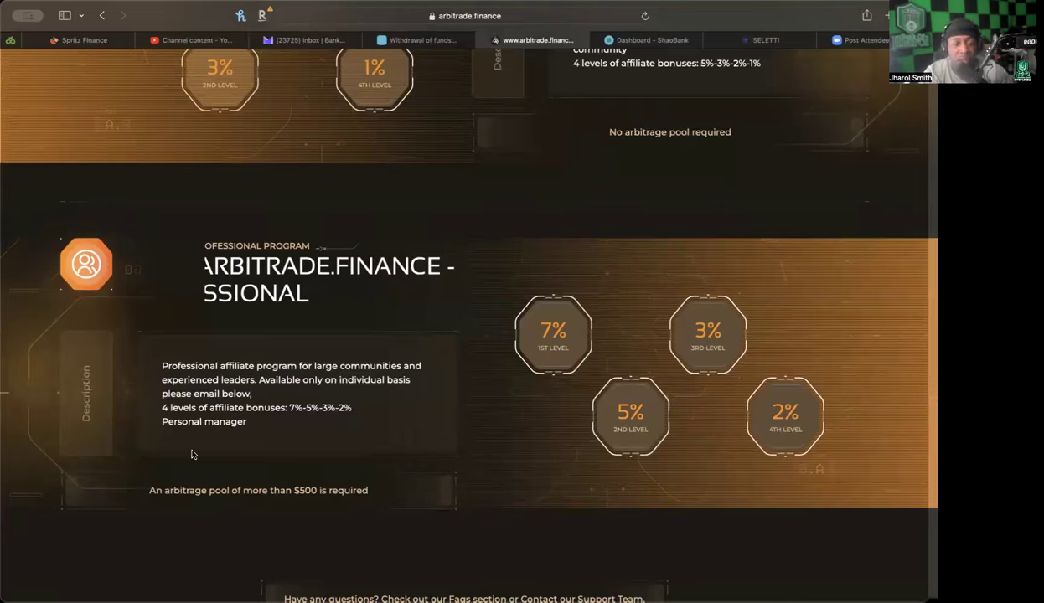
scroll("down", 3)
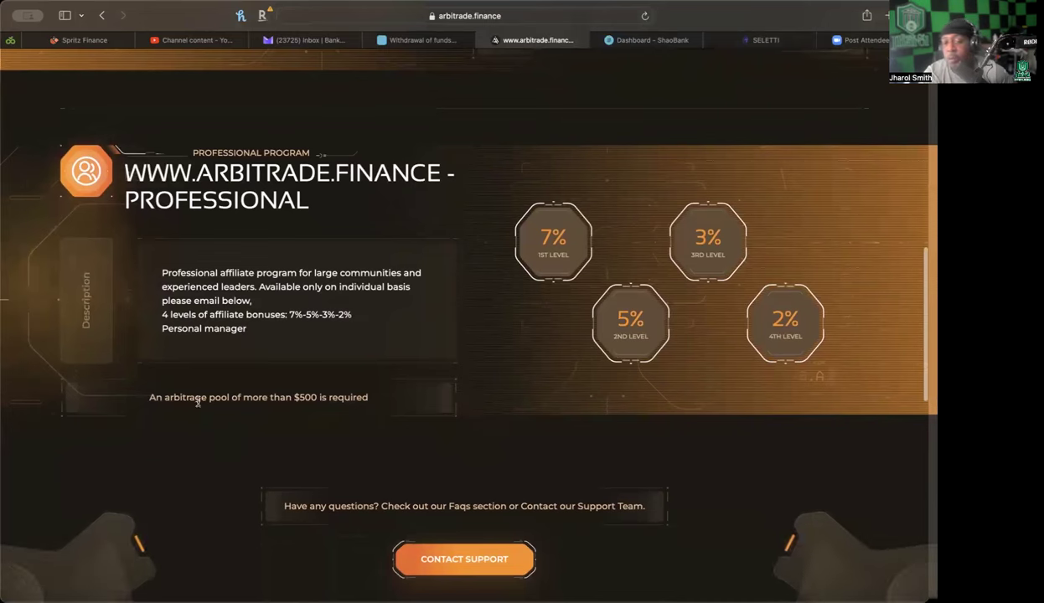
mouse_move(321, 394)
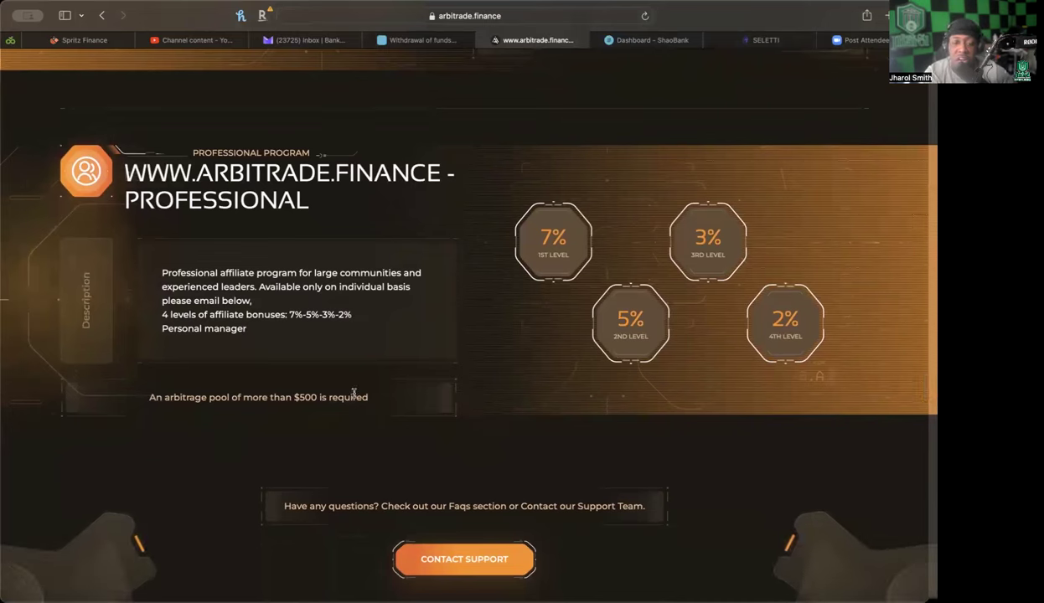
scroll("up", 3)
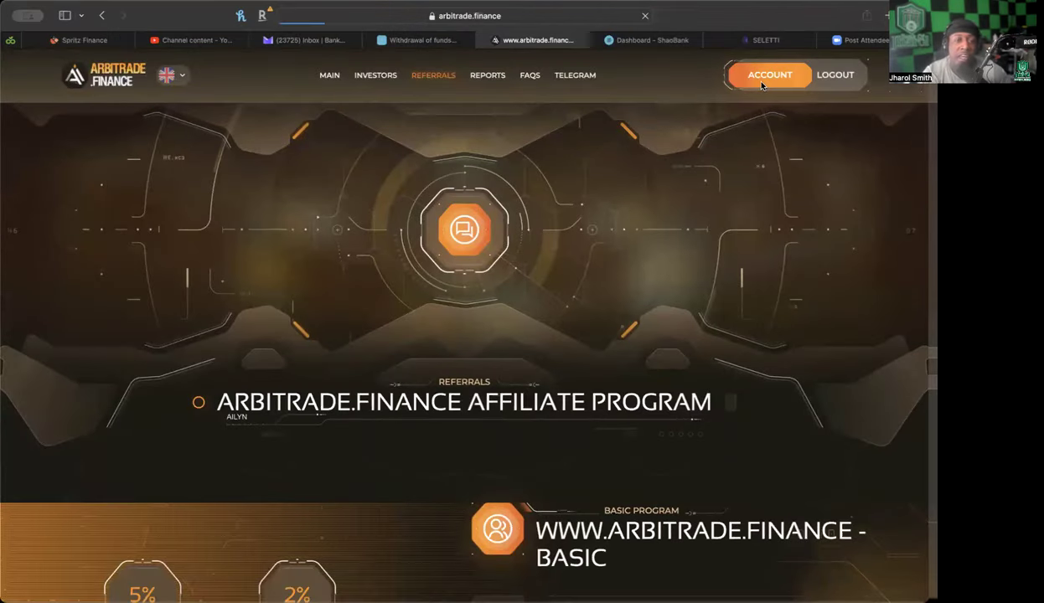
Step: Go to ACCOUNT to view the welcome dashboard with its invested and withdrawn totals
left_click(768, 74)
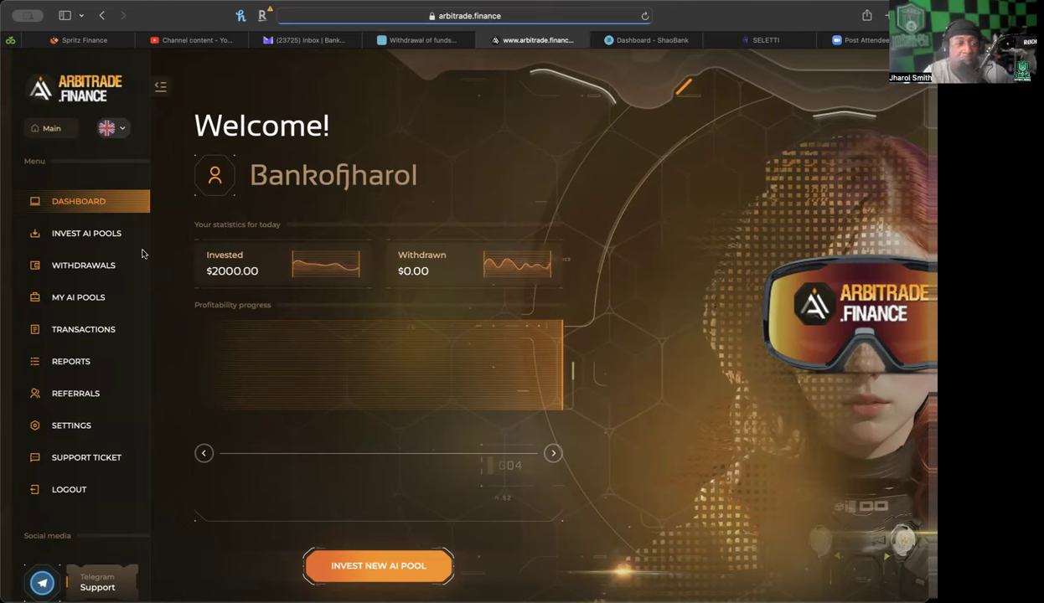
mouse_move(99, 236)
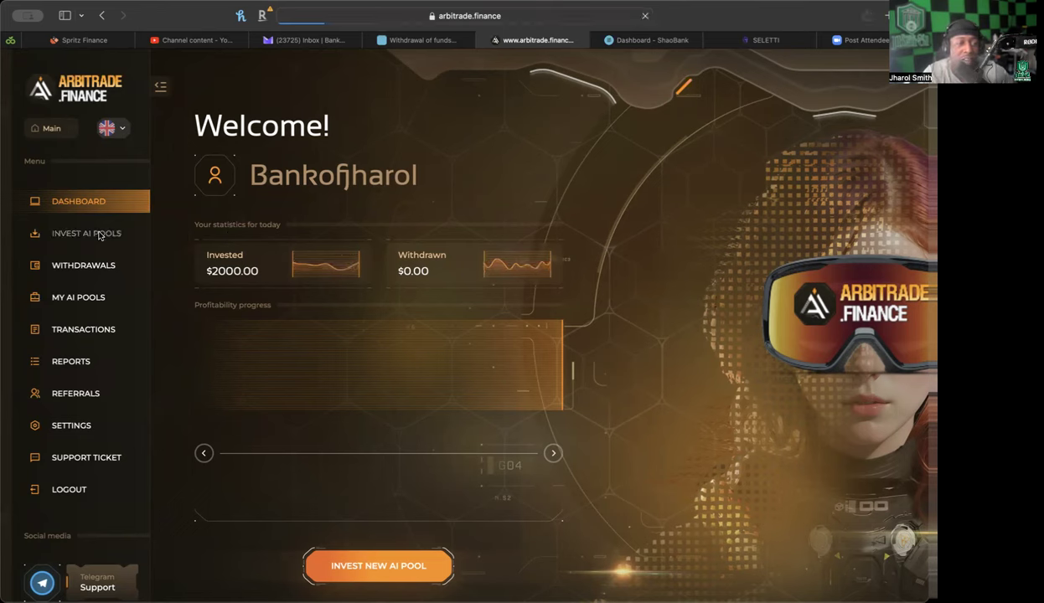
Step: Open Invest AI Pools and review Basic 5%, Pro 7%, VIP 10% pools, Bitcoin payment and $25.00 deposit
left_click(86, 233)
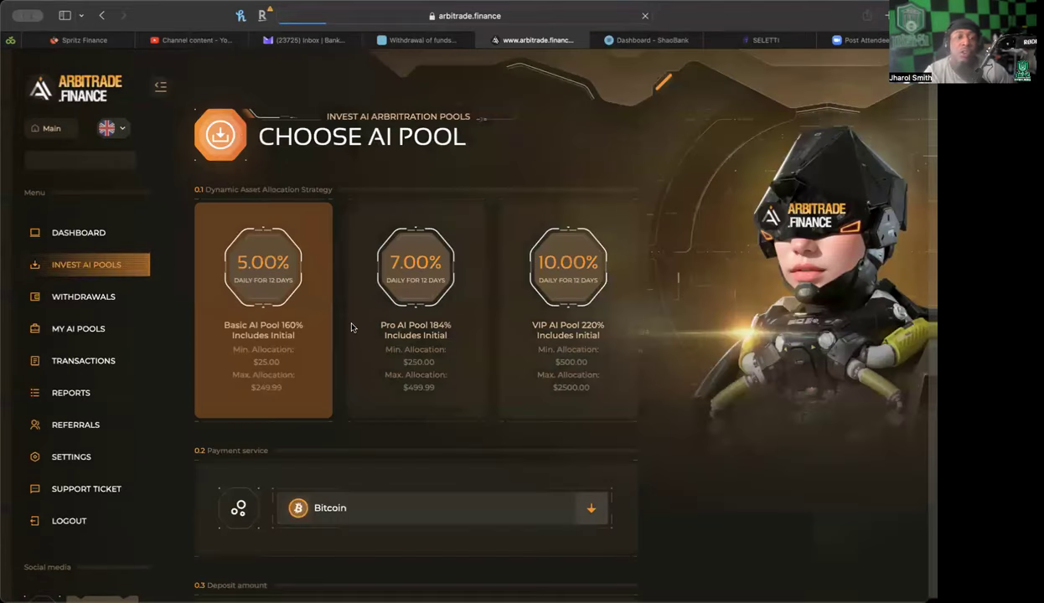
scroll("down", 3)
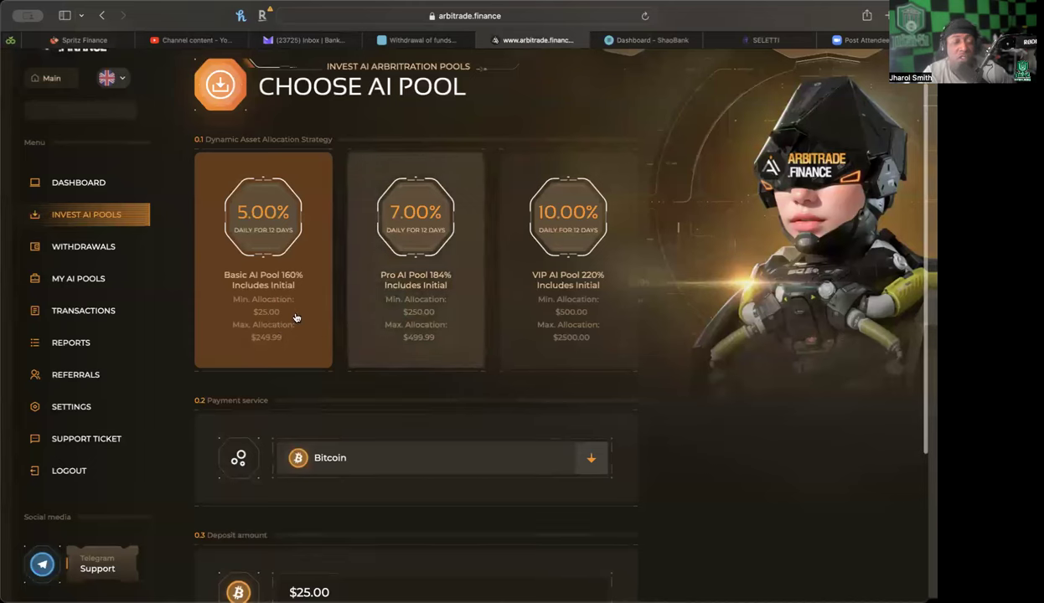
mouse_move(425, 258)
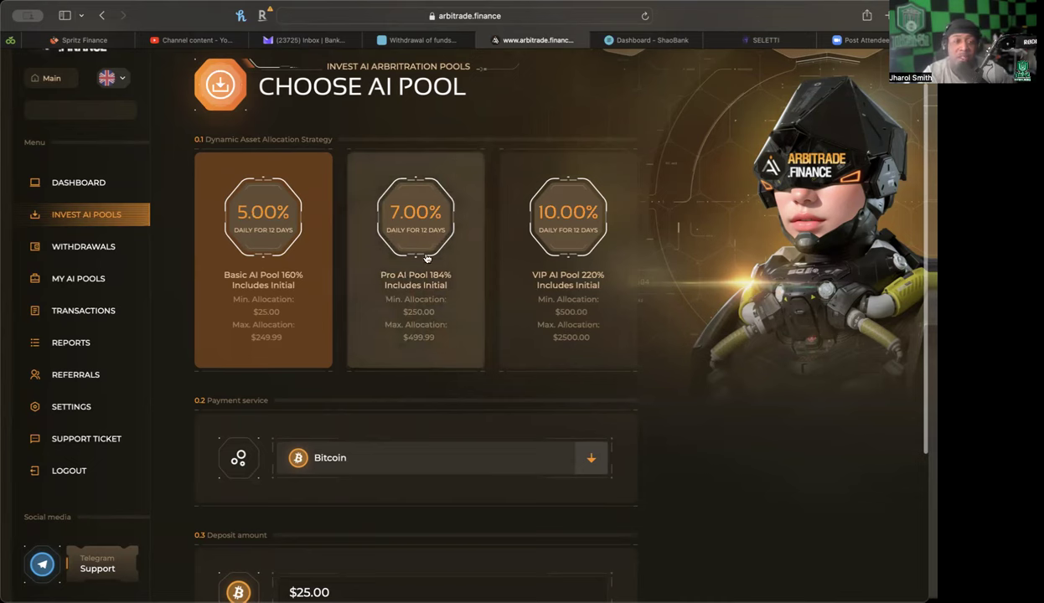
mouse_move(423, 337)
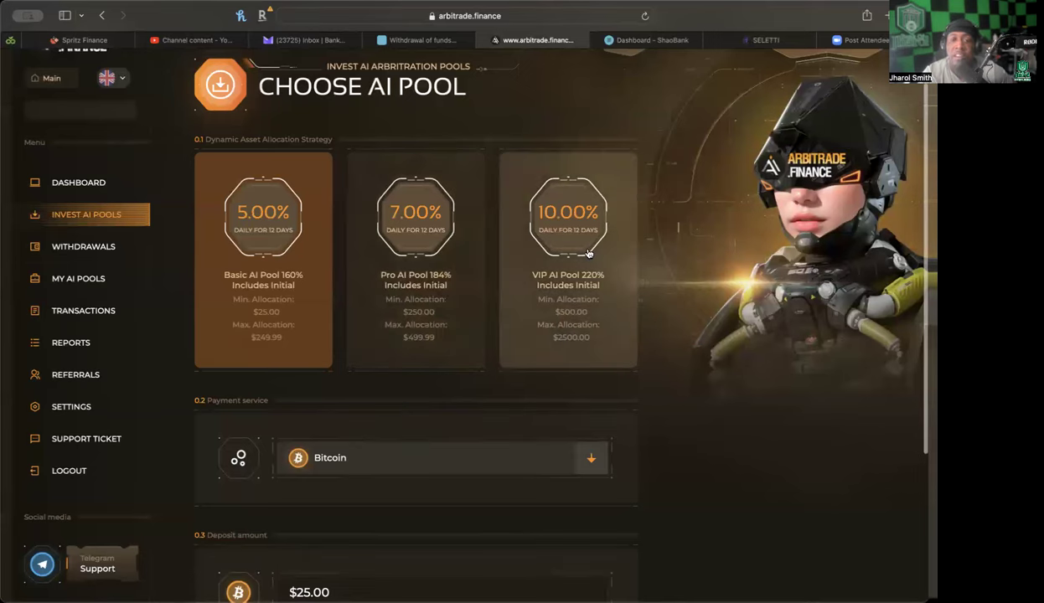
mouse_move(582, 342)
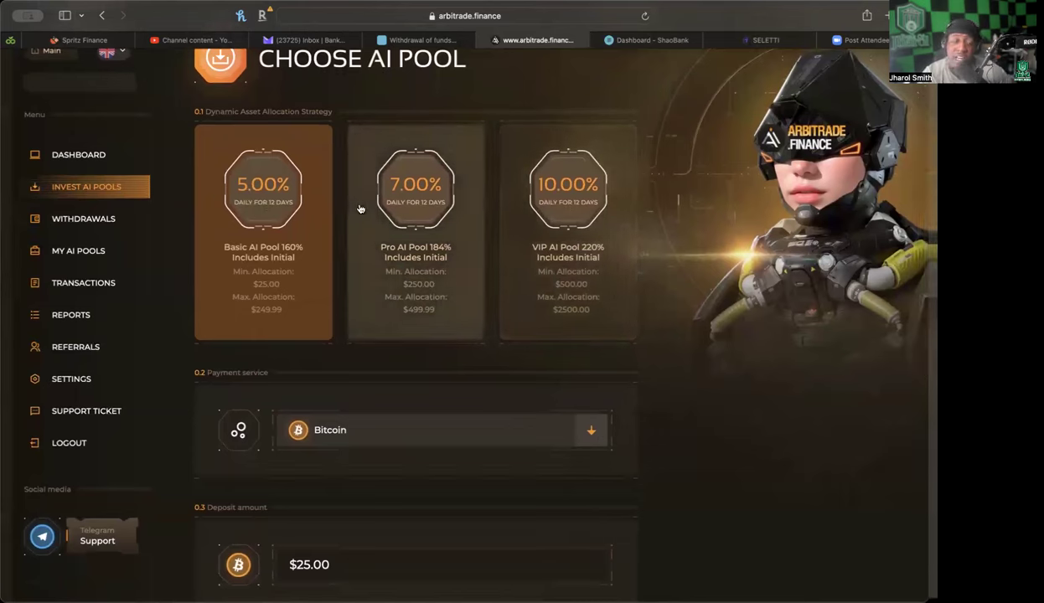
mouse_move(320, 281)
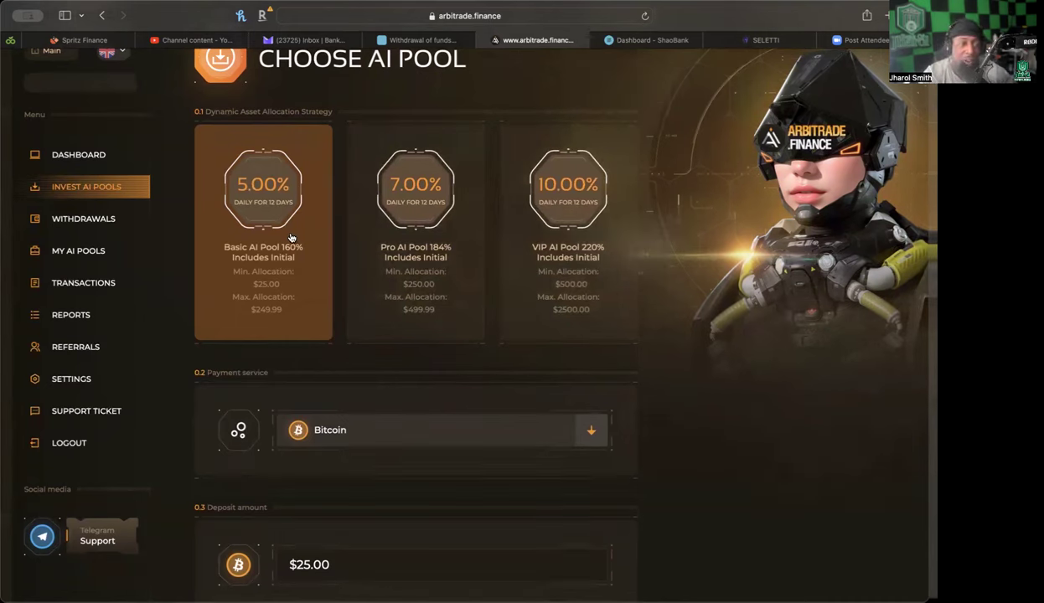
scroll("down", 3)
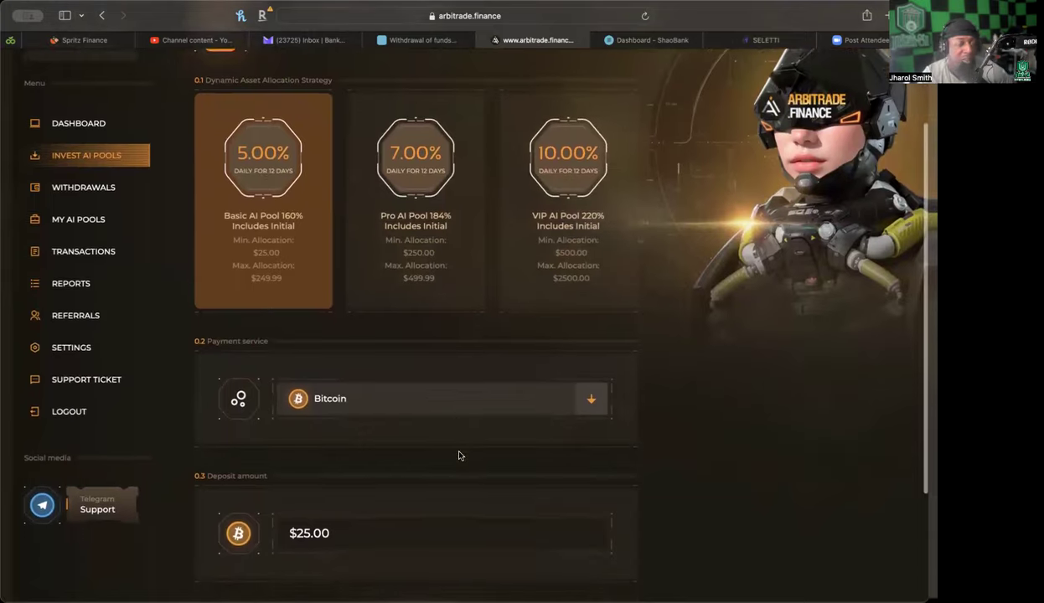
scroll("down", 3)
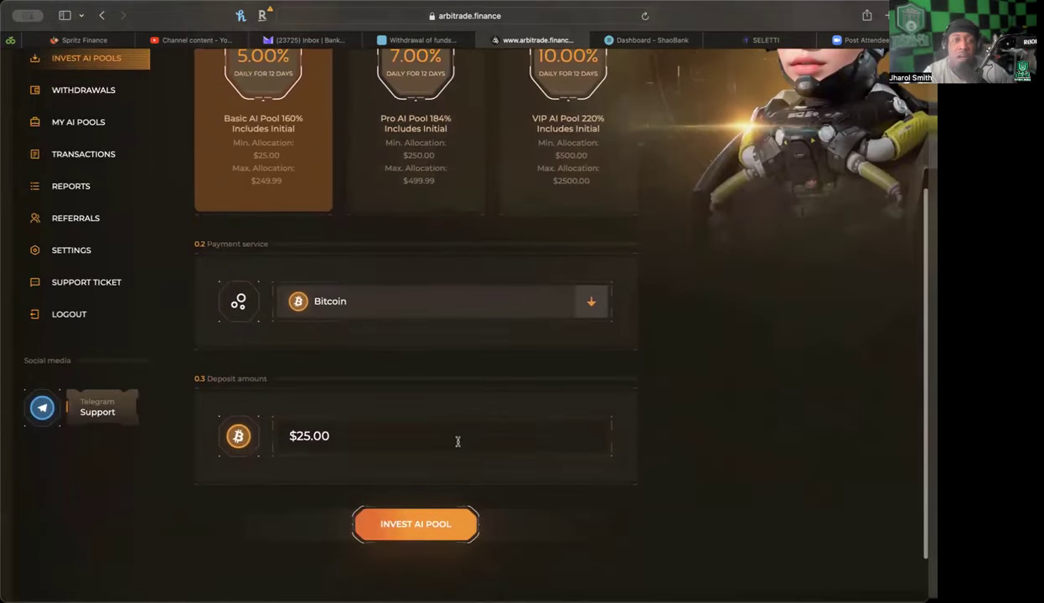
scroll("up", 3)
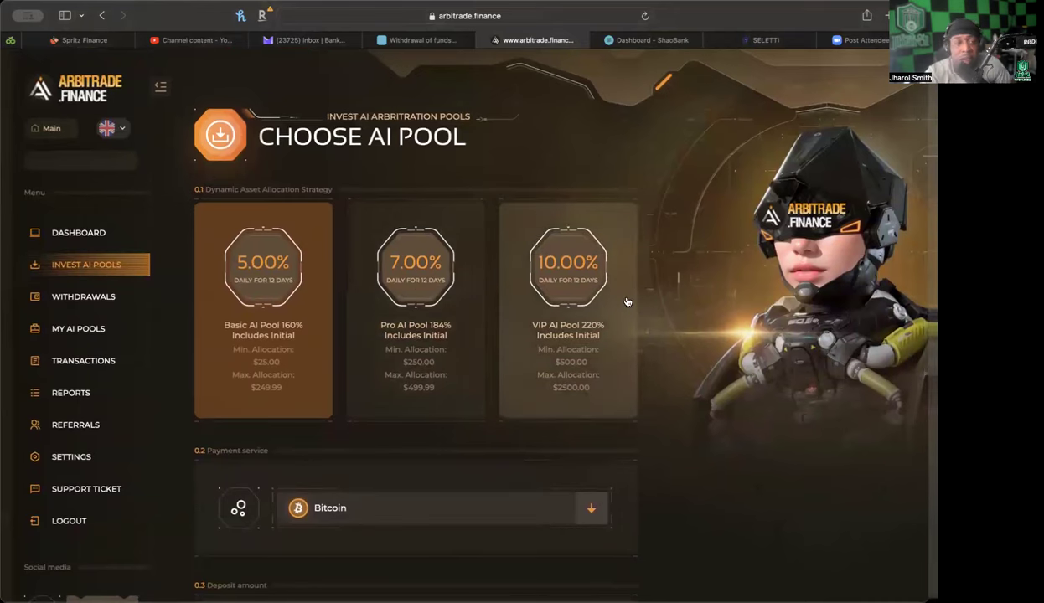
mouse_move(542, 317)
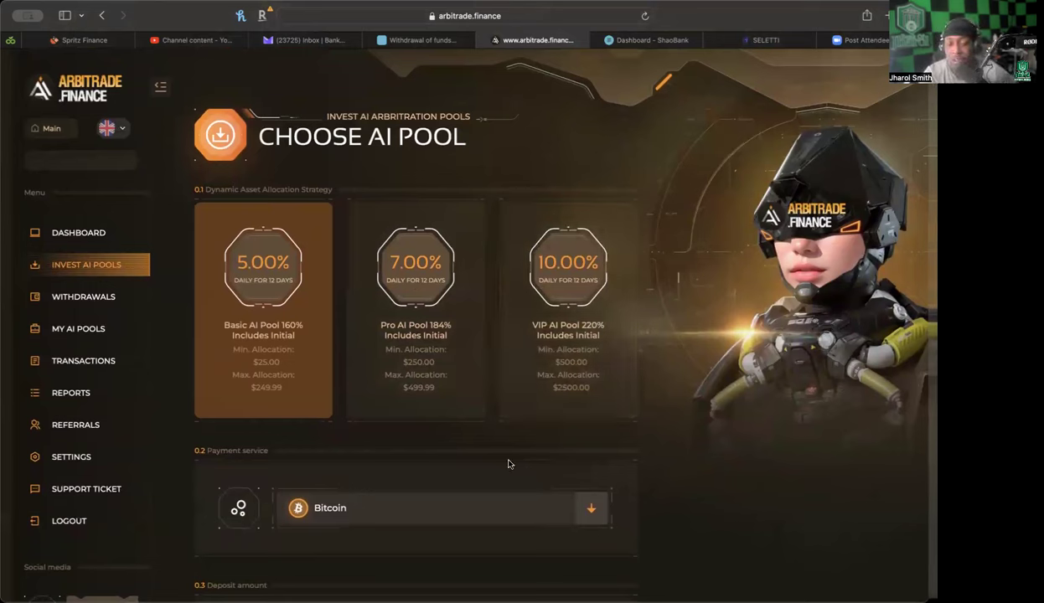
mouse_move(299, 440)
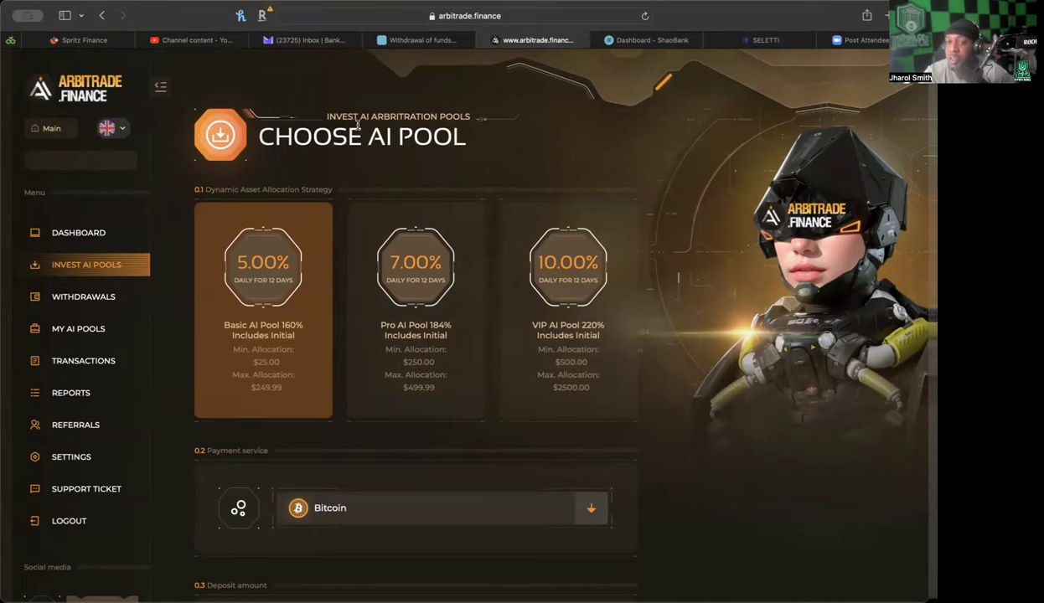
mouse_move(382, 104)
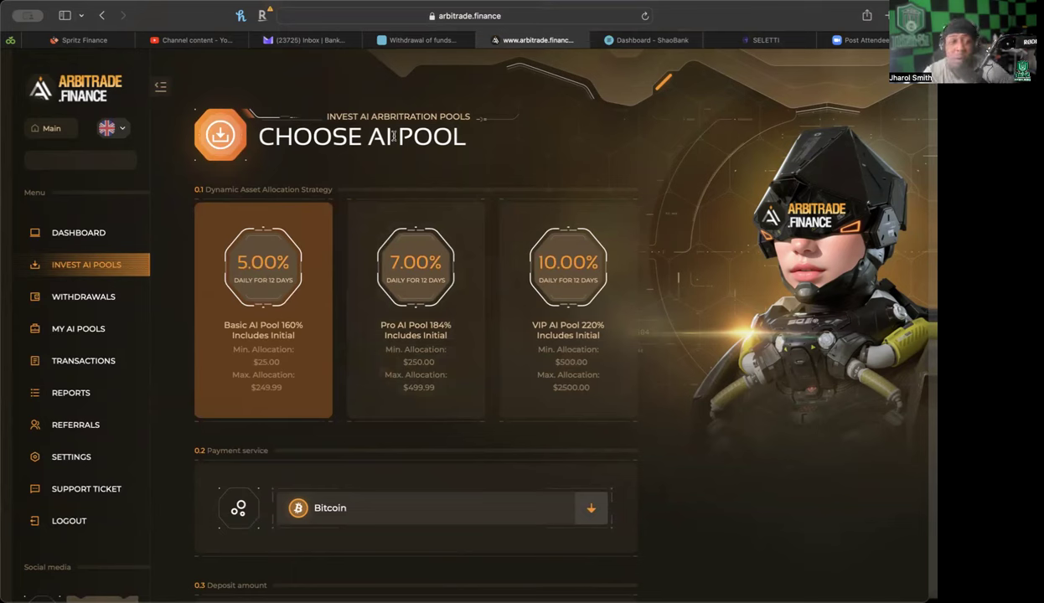
mouse_move(399, 293)
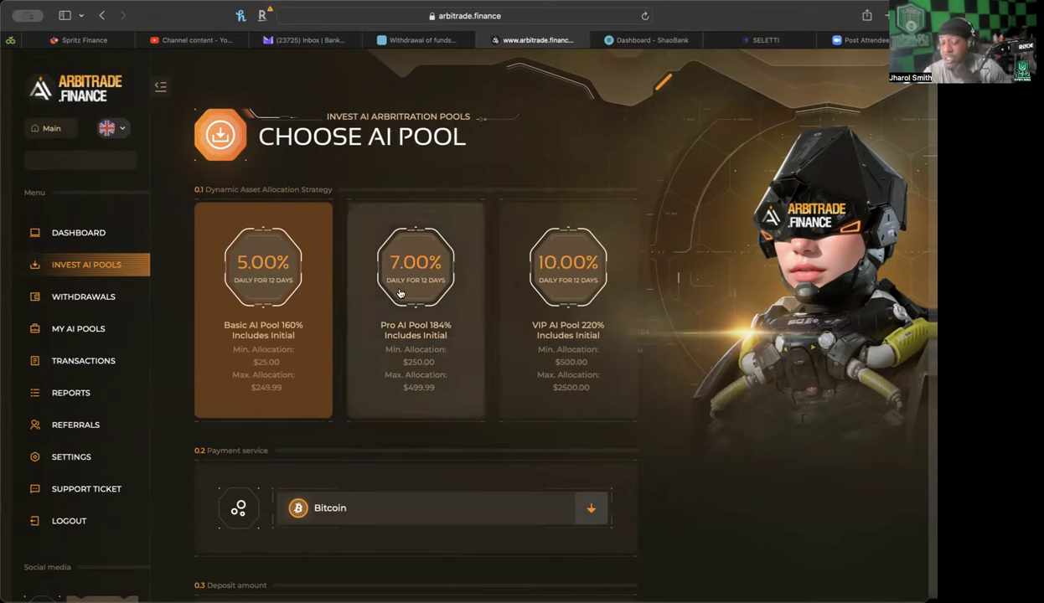